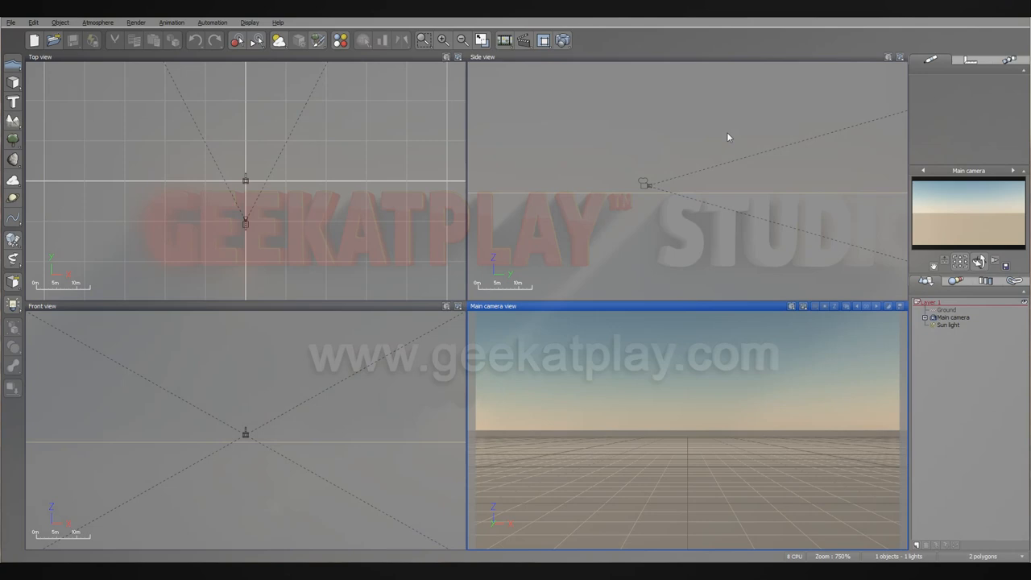
# Step: Create a new 3D text object, opening the Text Editor with default 'Vue 11' lettering
pyautogui.click(695, 161)
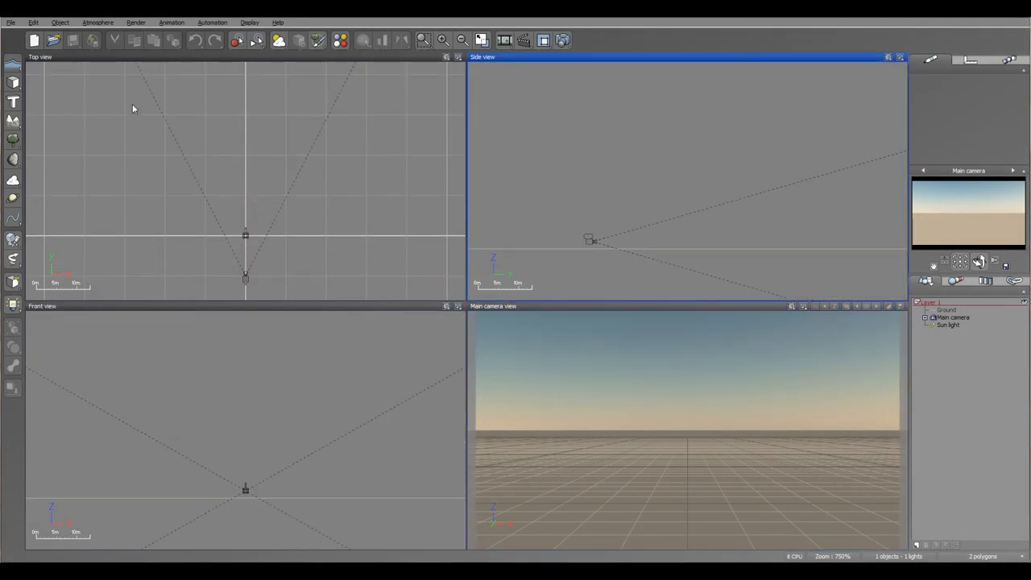
pyautogui.moveTo(32, 98)
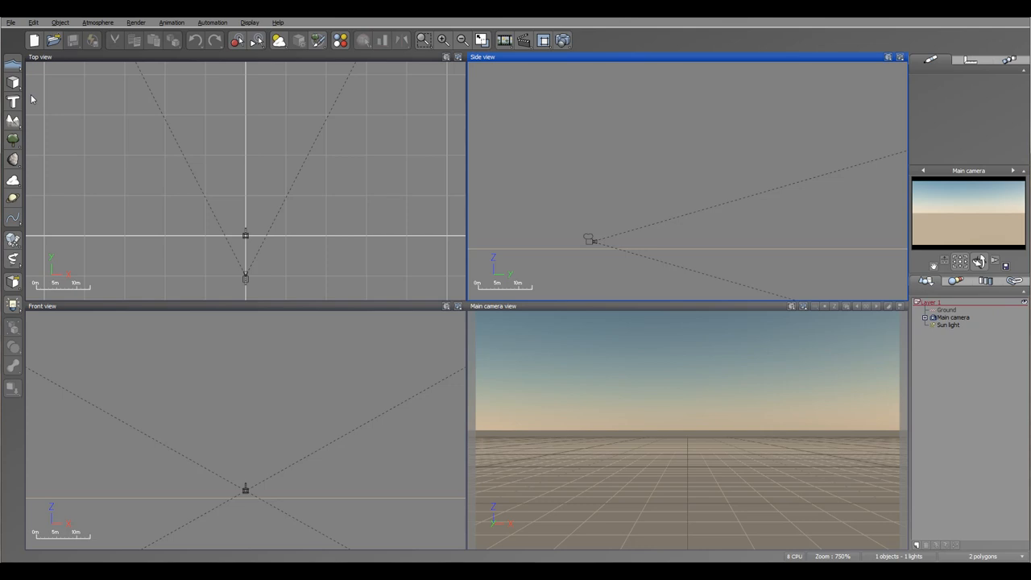
pyautogui.moveTo(86, 104)
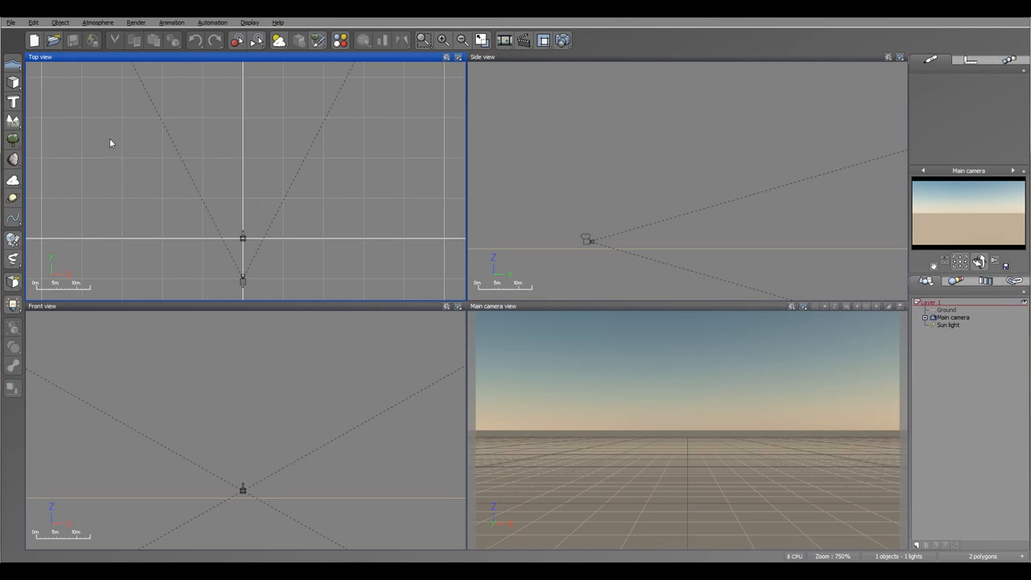
pyautogui.click(12, 102)
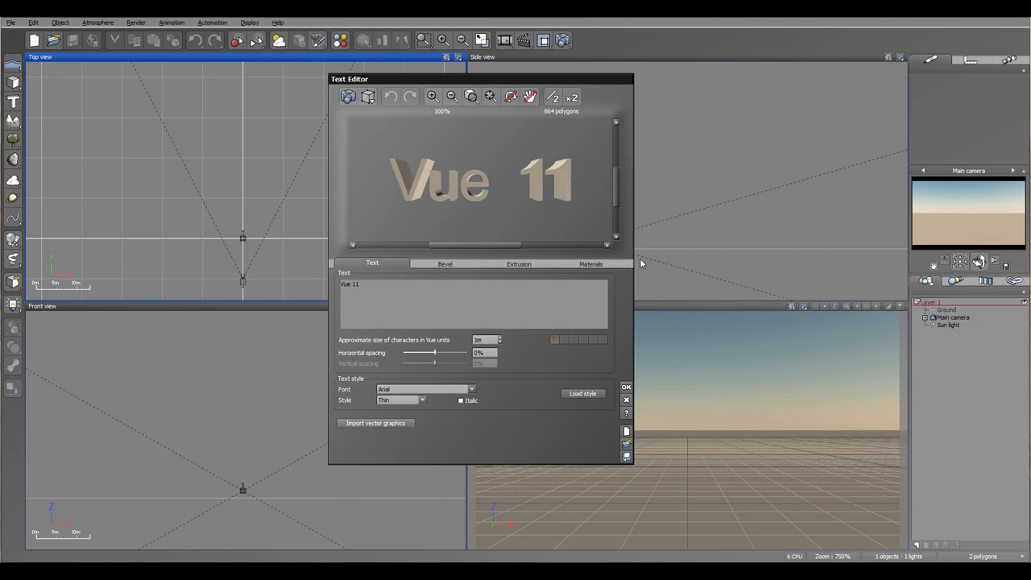
pyautogui.moveTo(368, 436)
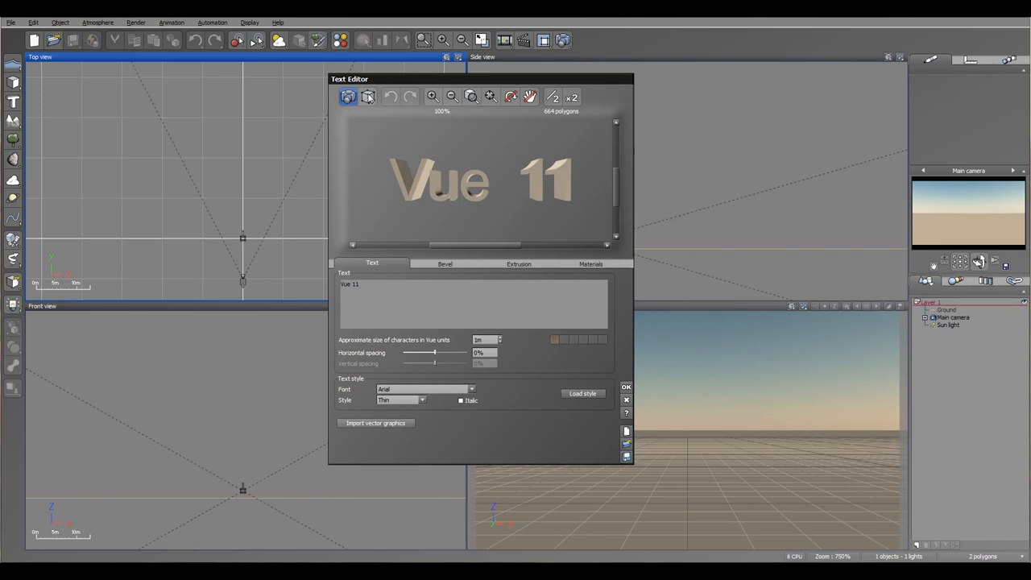
pyautogui.moveTo(368, 97)
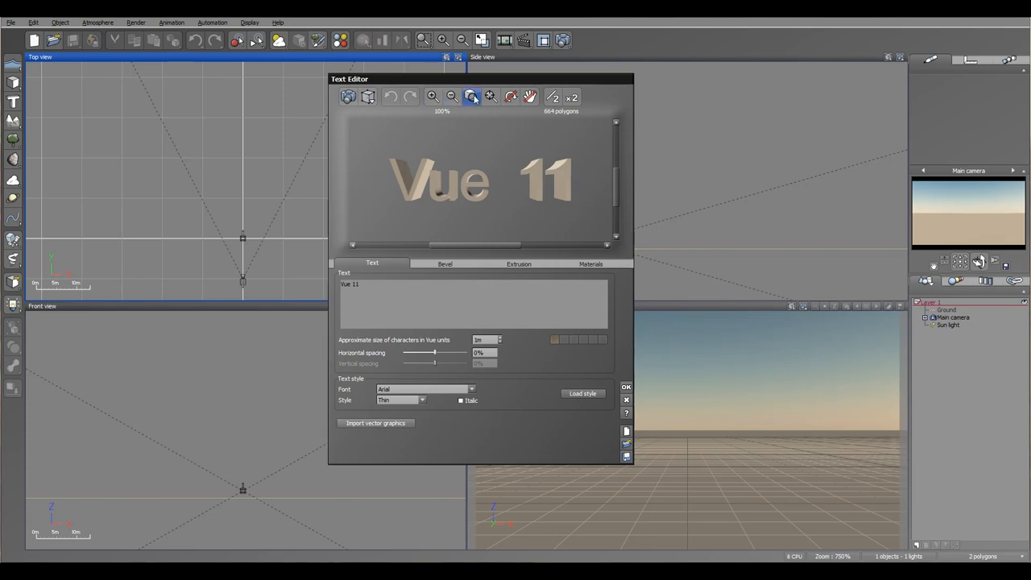
pyautogui.moveTo(489, 96)
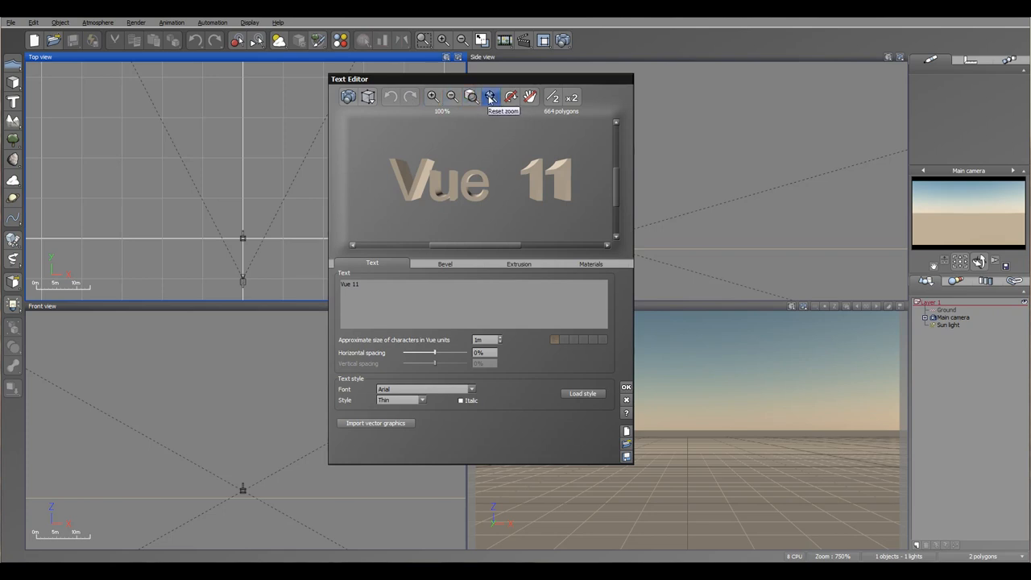
pyautogui.moveTo(509, 96)
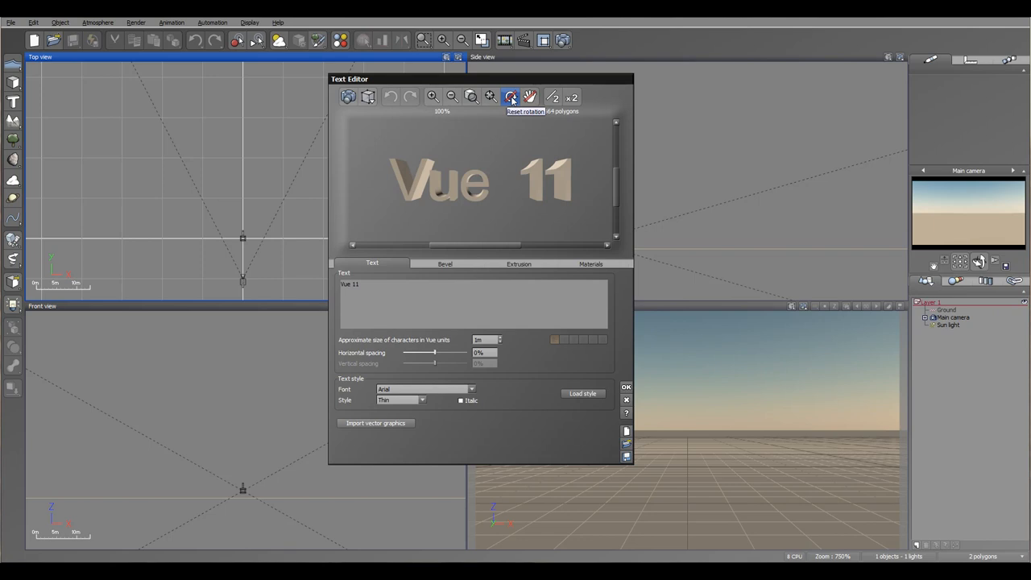
pyautogui.moveTo(553, 96)
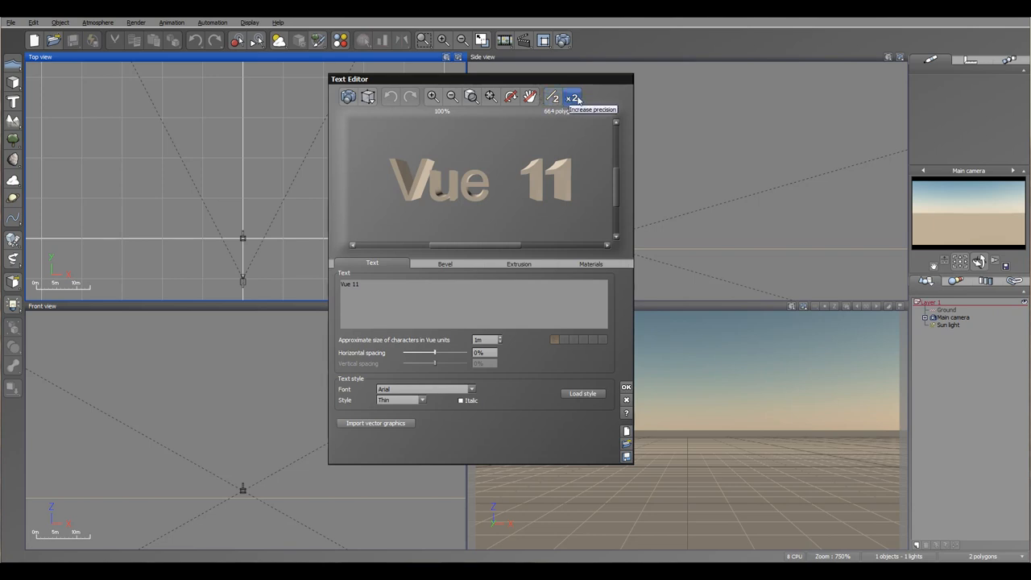
pyautogui.moveTo(576, 115)
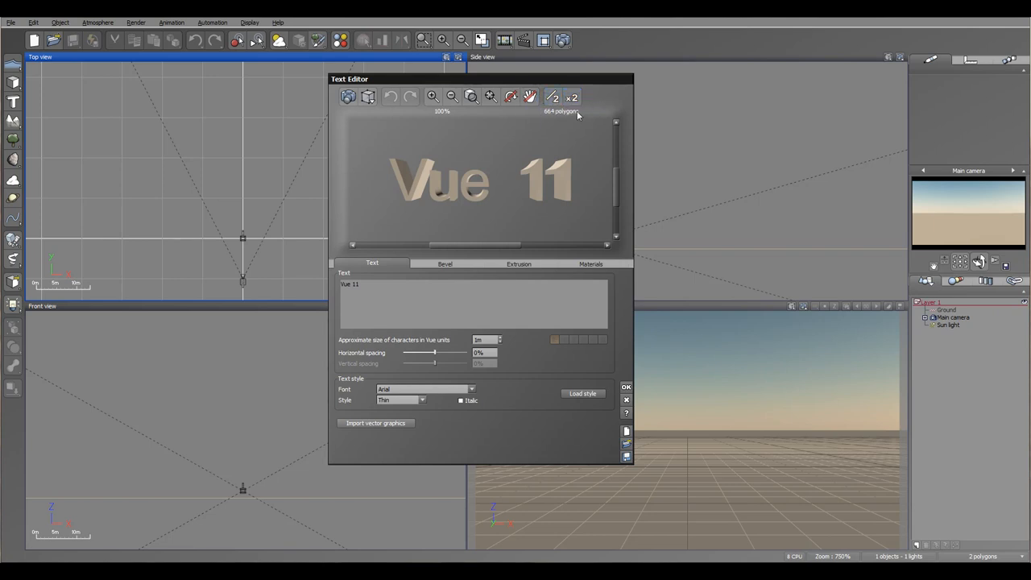
pyautogui.moveTo(582, 114)
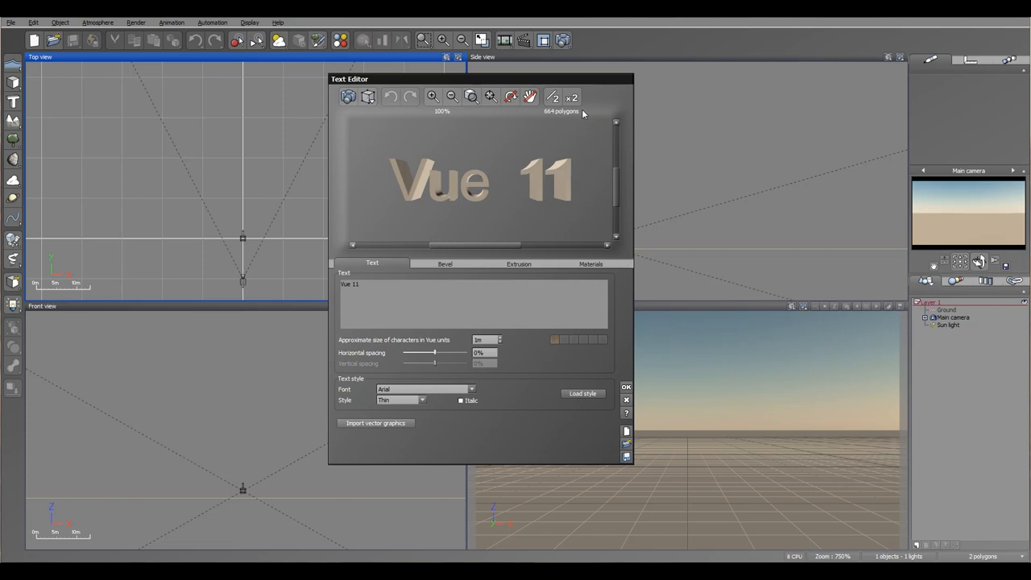
pyautogui.moveTo(591, 137)
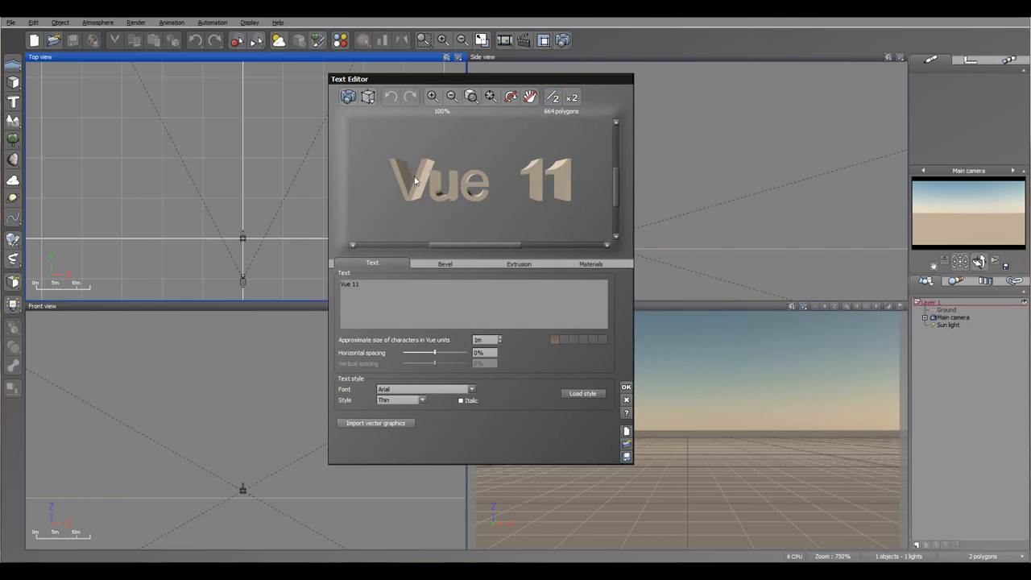
# Step: Rotate the Text Editor preview to view the extruded 'Vue 11' letters at an angle
pyautogui.click(553, 96)
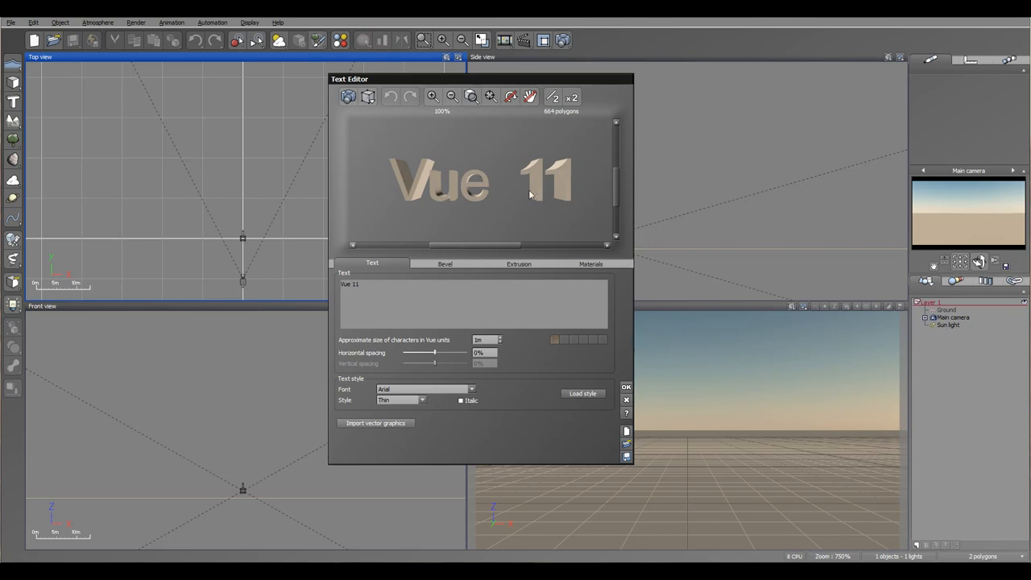
pyautogui.moveTo(496, 169)
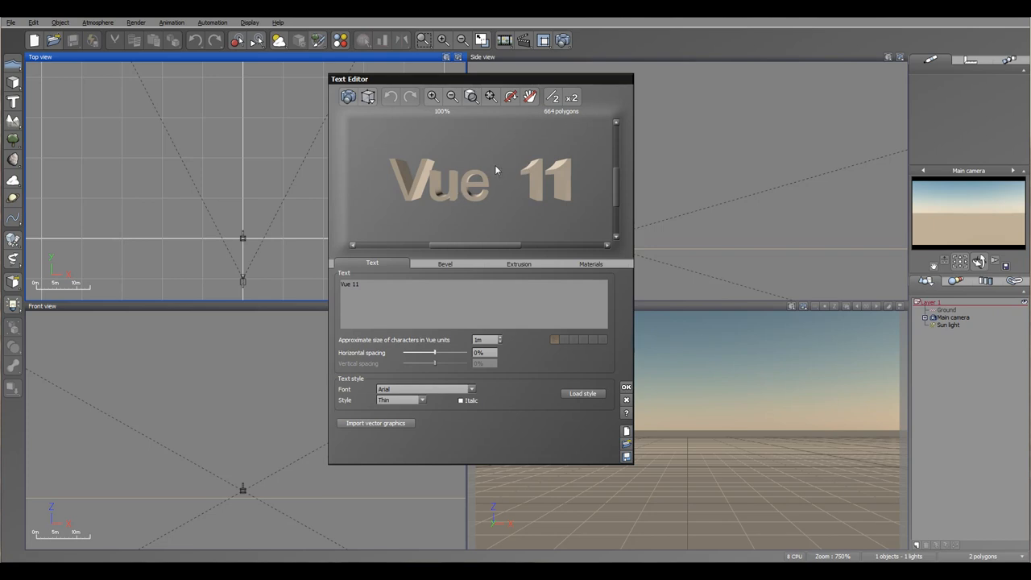
pyautogui.moveTo(463, 175)
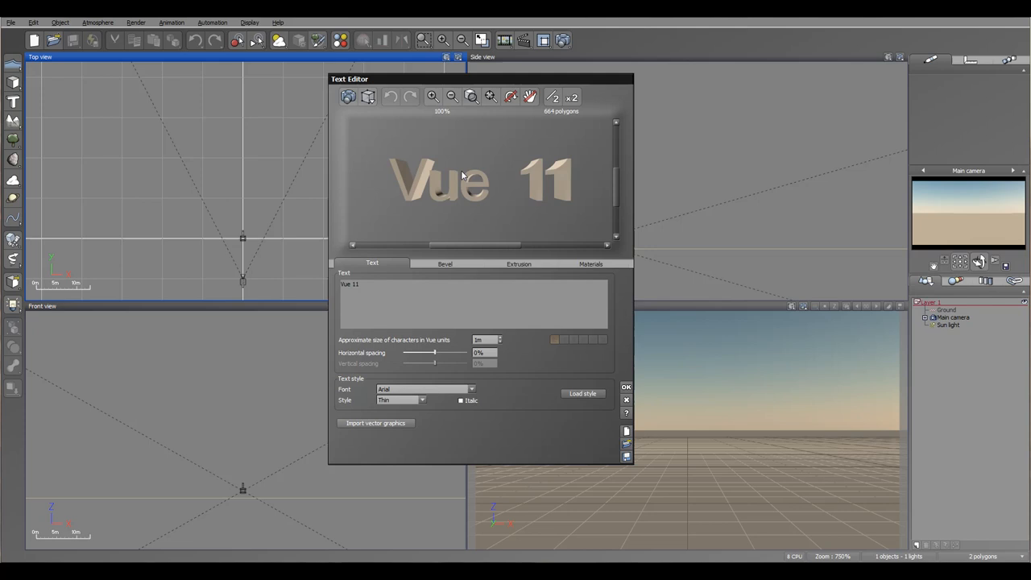
pyautogui.moveTo(435, 174)
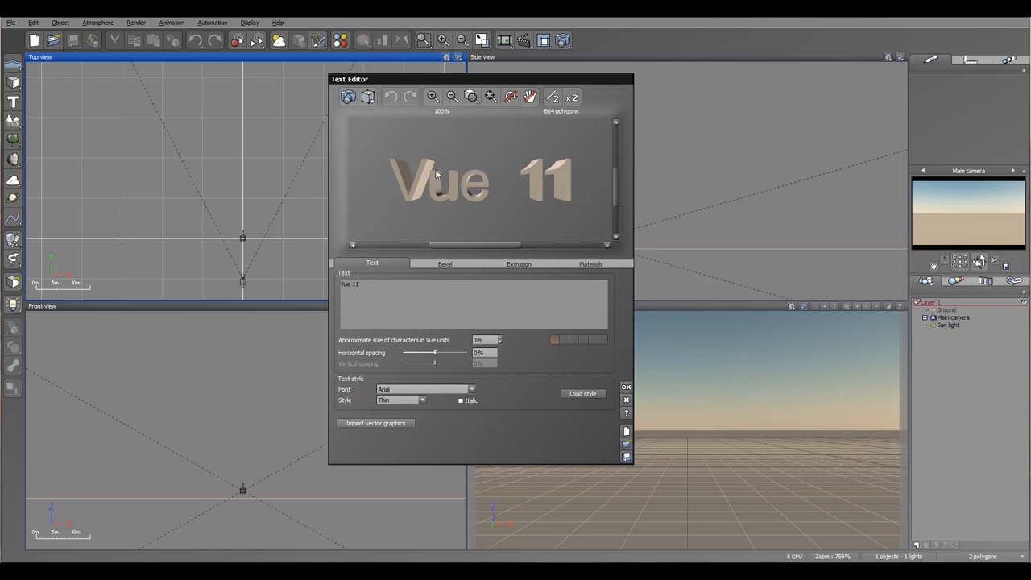
pyautogui.moveTo(472, 171)
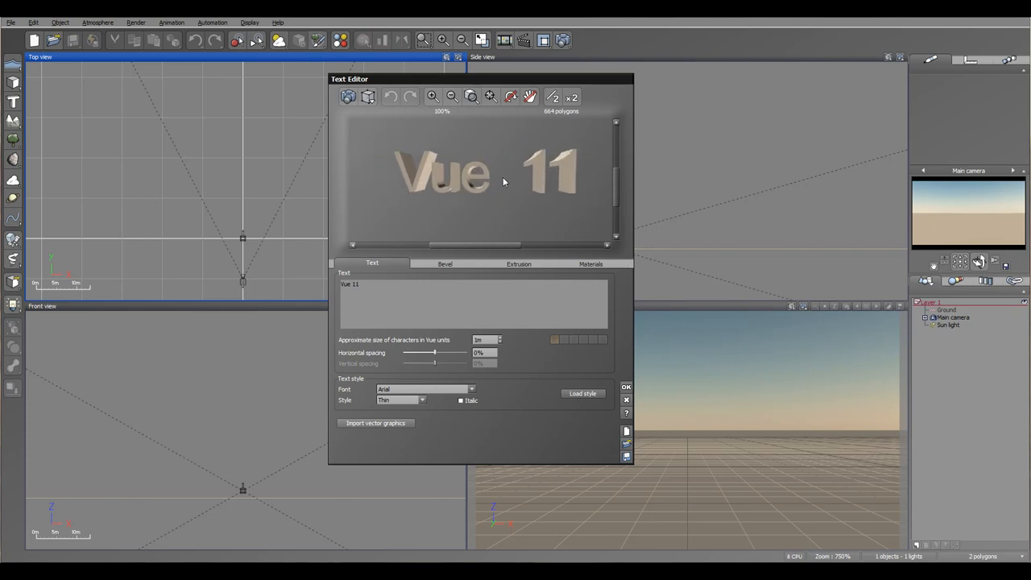
pyautogui.click(451, 97)
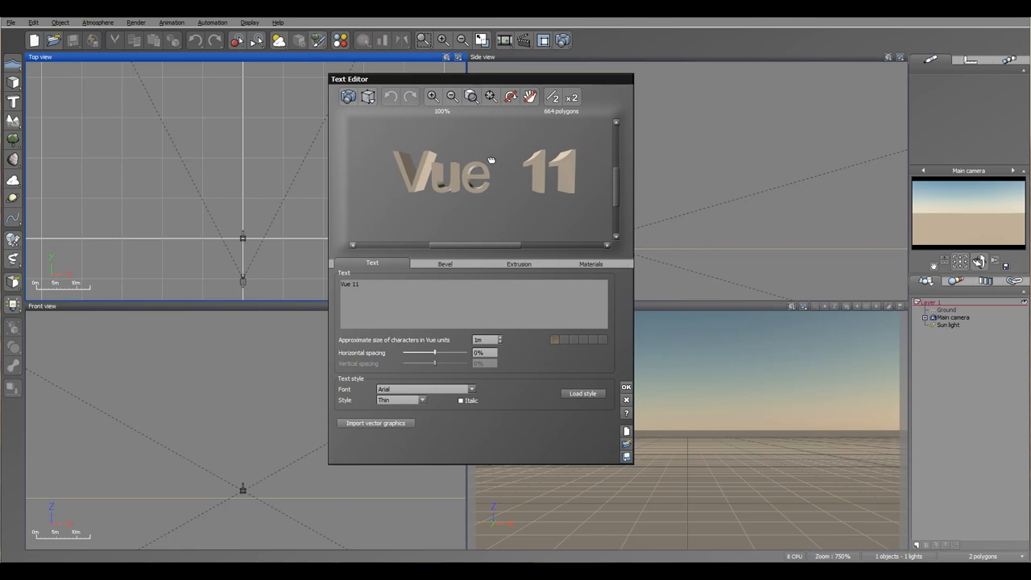
pyautogui.moveTo(368, 251)
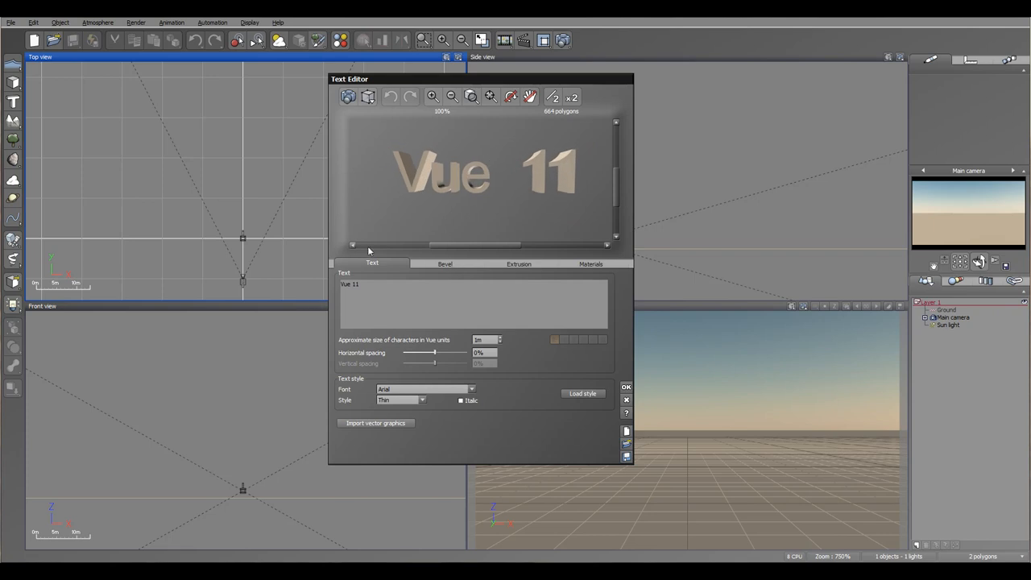
pyautogui.moveTo(393, 265)
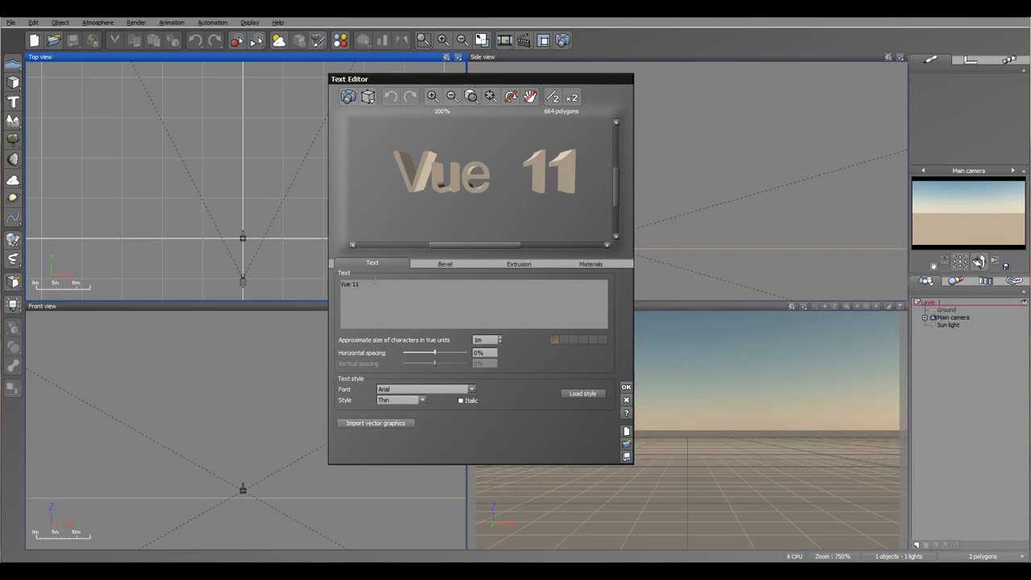
# Step: Replace the 'Vue 11' text with 'Geekatplay'
pyautogui.tripleClick(349, 284)
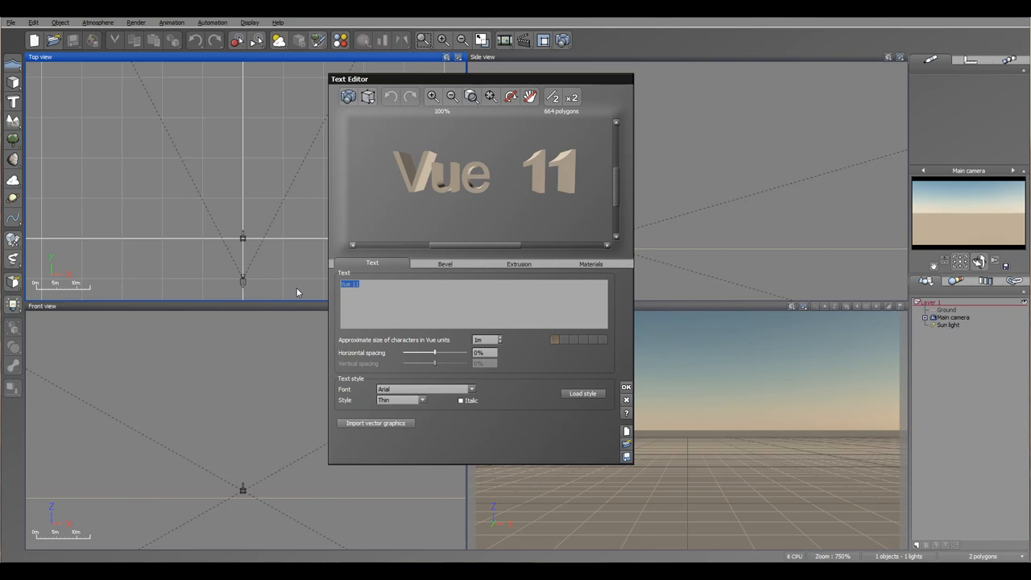
pyautogui.write('Geekatpl')
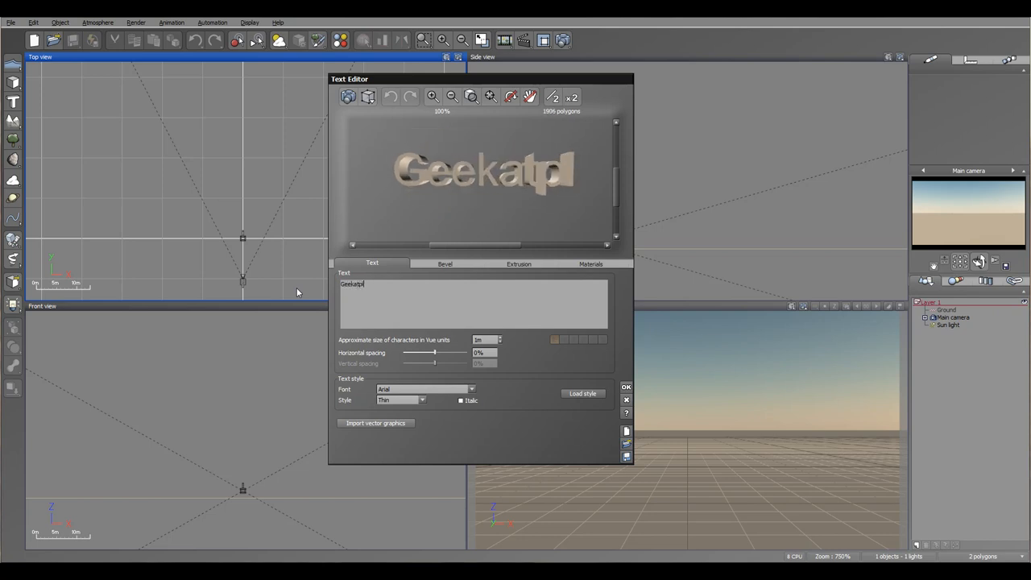
pyautogui.write('ay')
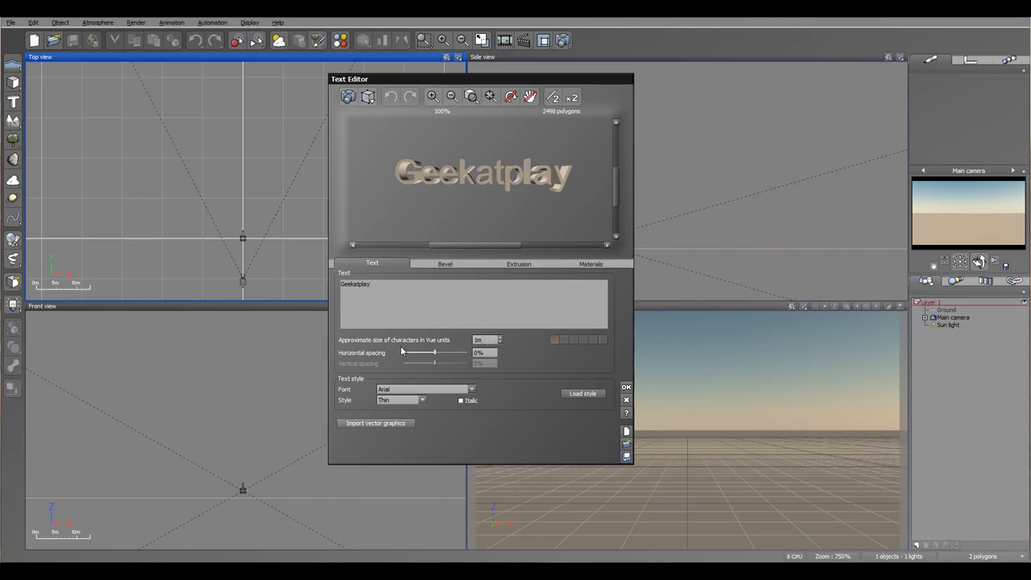
pyautogui.moveTo(494, 174)
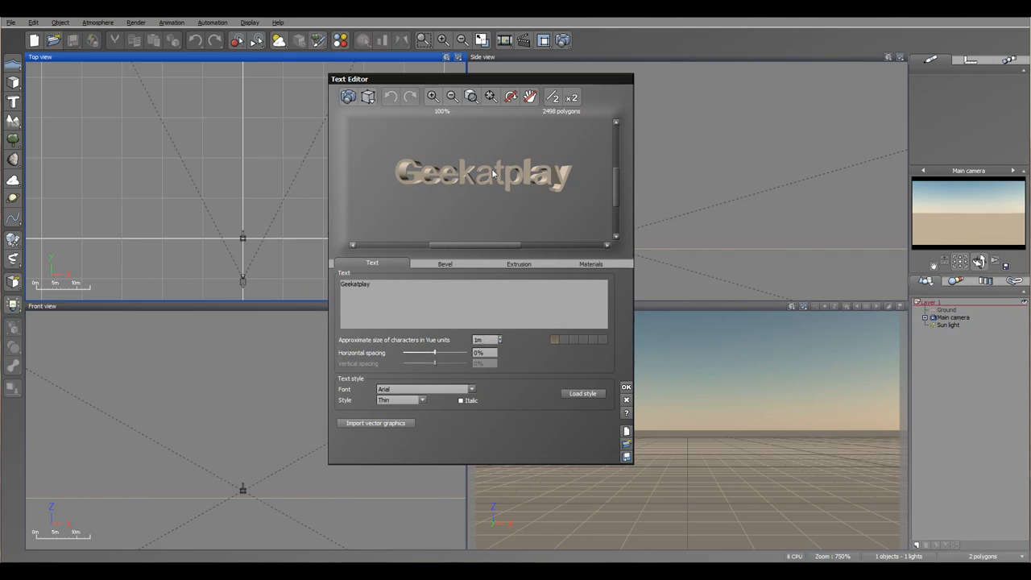
pyautogui.moveTo(455, 380)
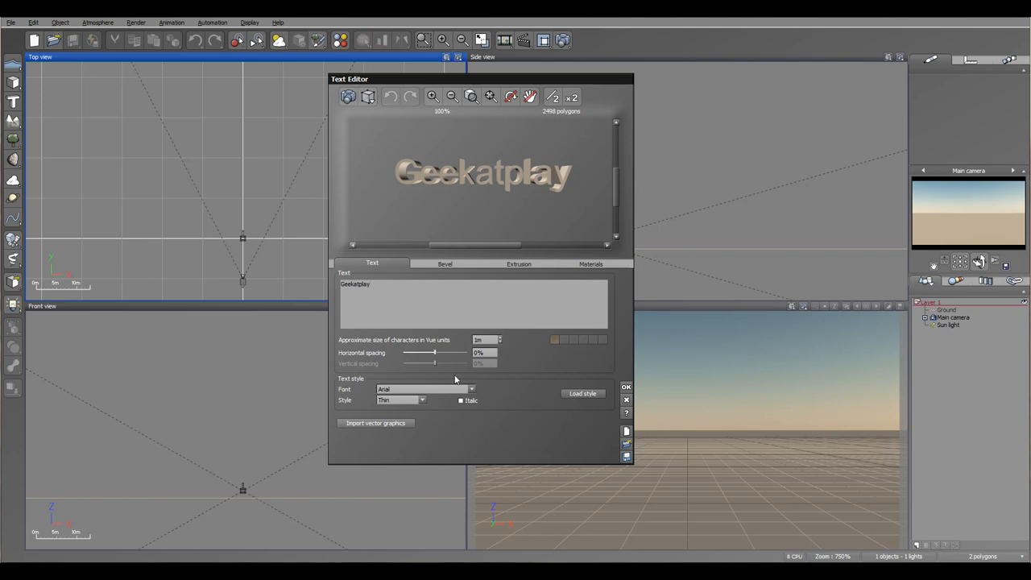
pyautogui.moveTo(379, 366)
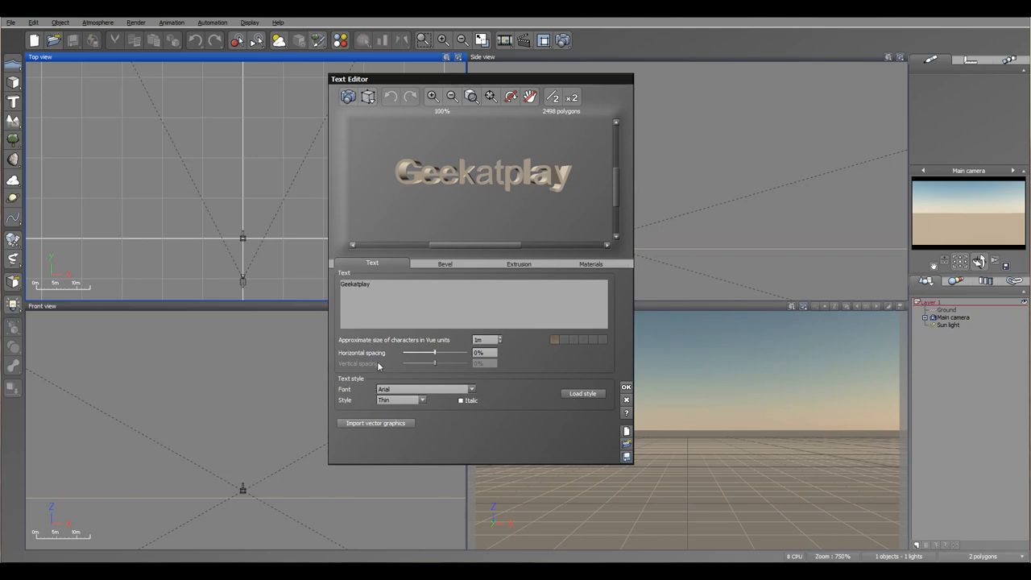
pyautogui.moveTo(496, 407)
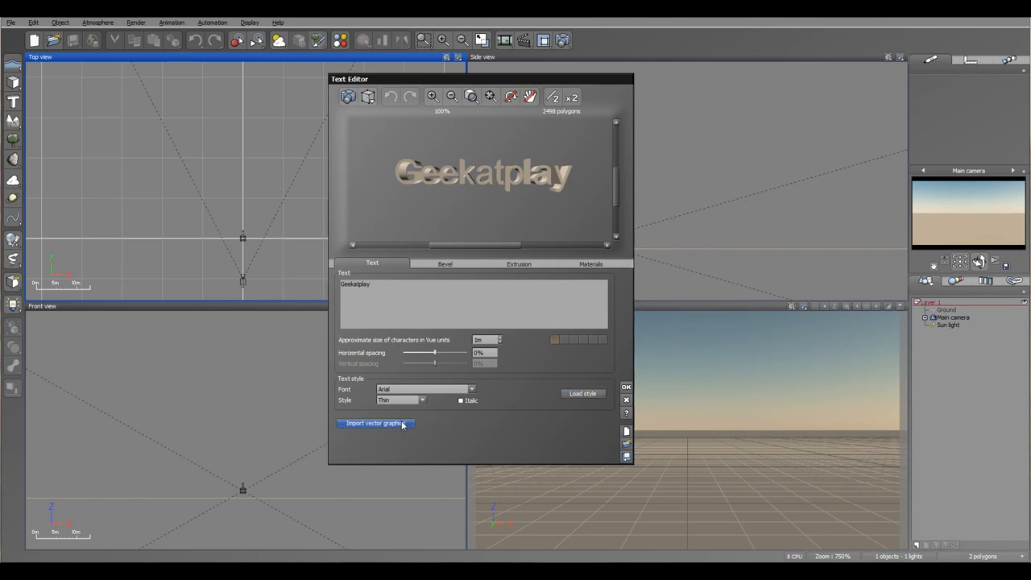
pyautogui.moveTo(416, 422)
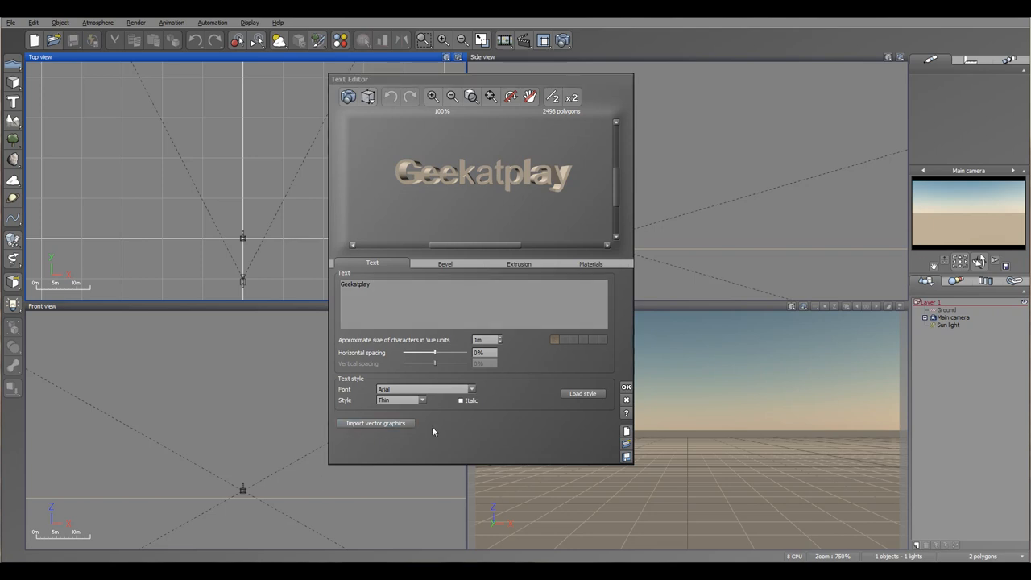
pyautogui.moveTo(451, 412)
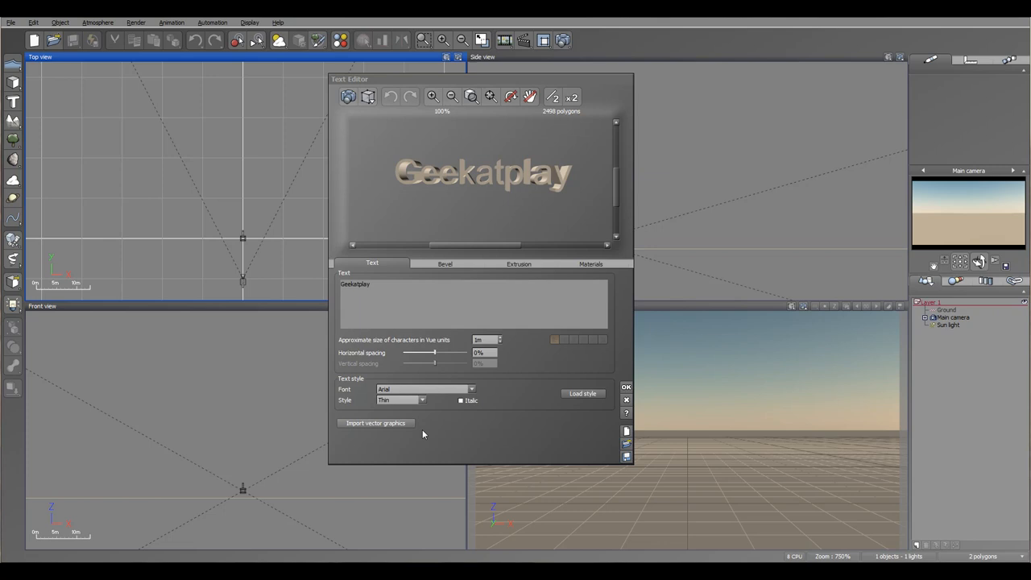
pyautogui.moveTo(447, 363)
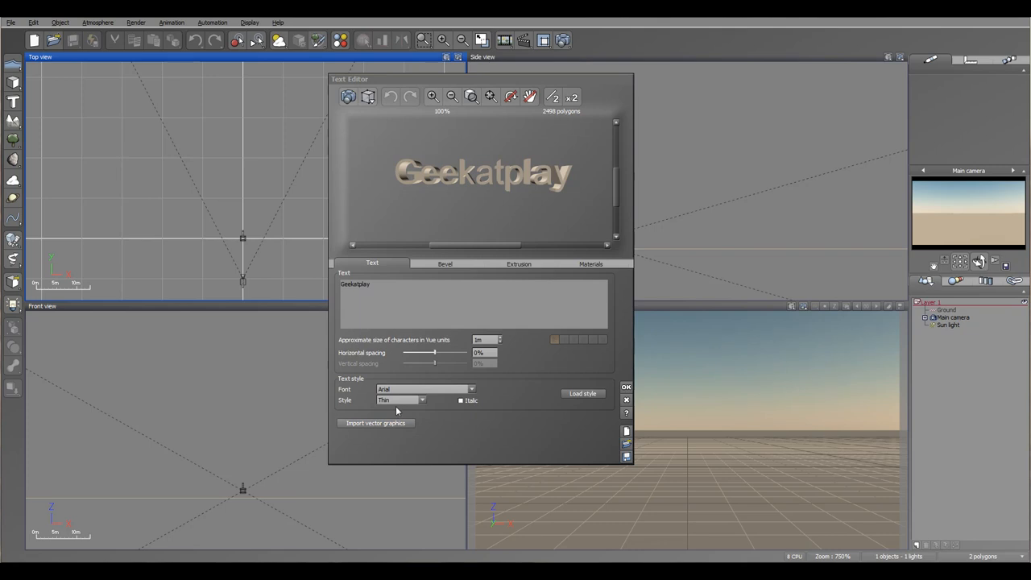
pyautogui.moveTo(455, 259)
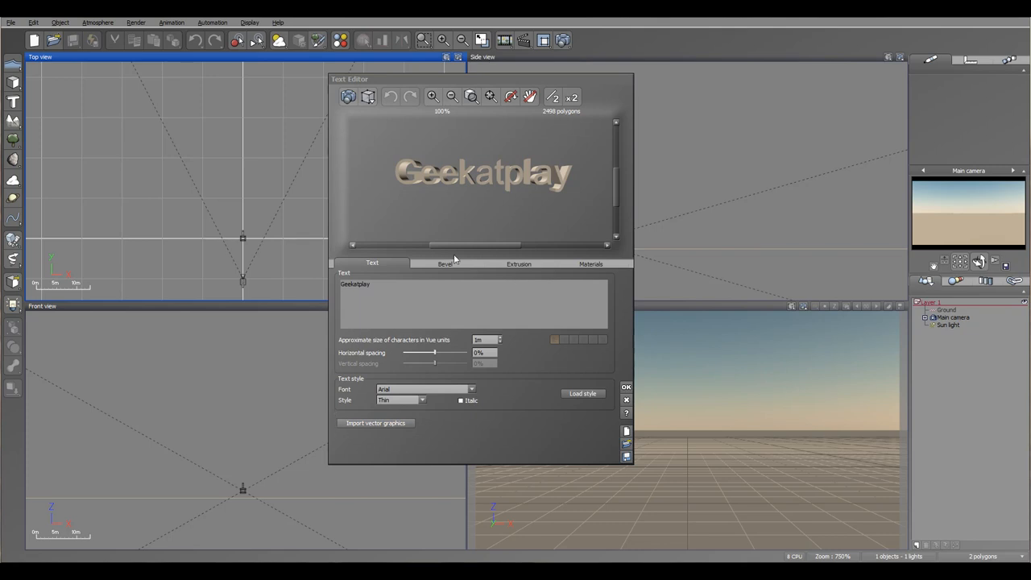
pyautogui.moveTo(473, 269)
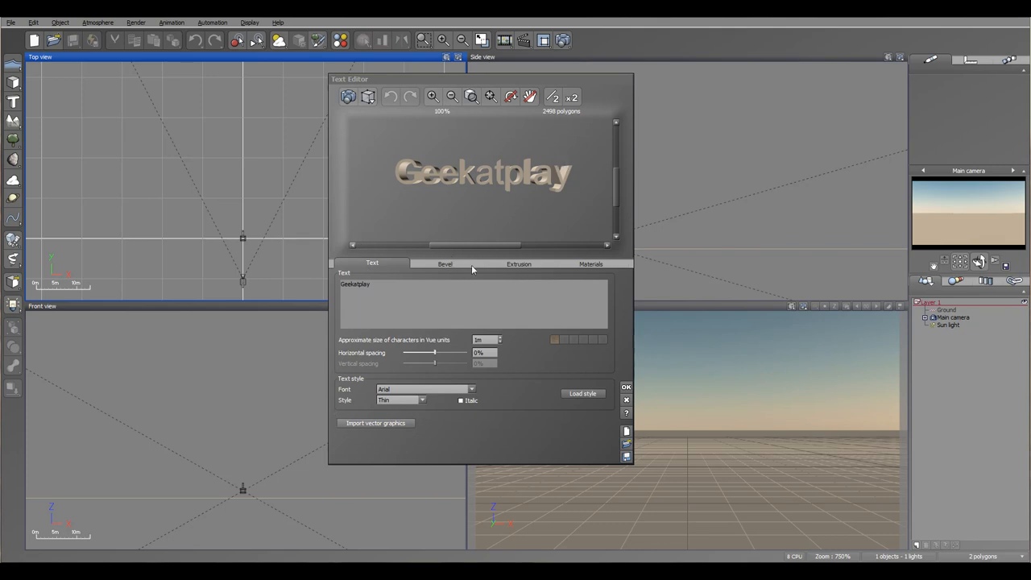
# Step: Enable a rounded bevel on the letters, width 23% and depth 11%
pyautogui.click(444, 263)
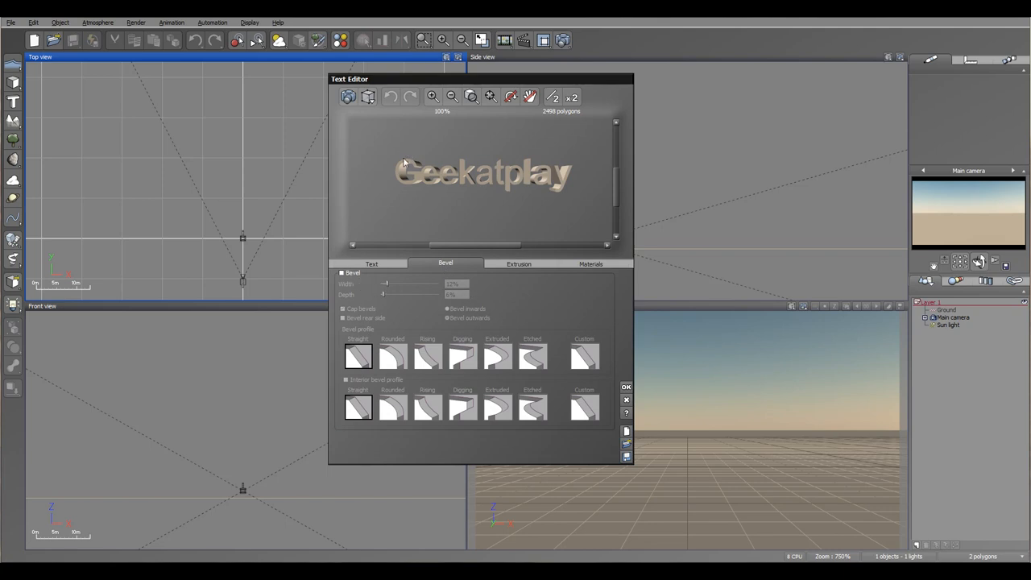
pyautogui.click(341, 272)
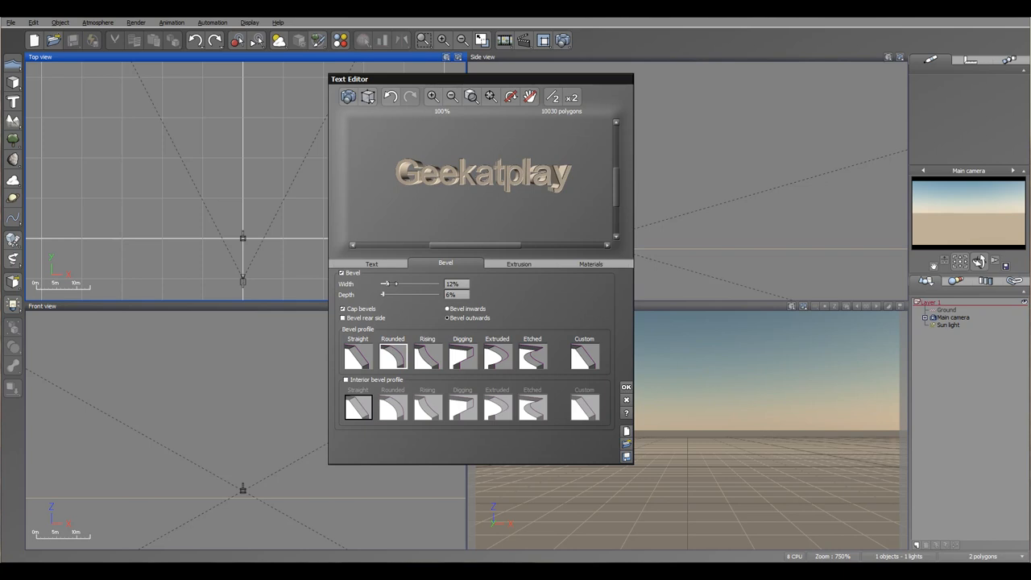
pyautogui.moveTo(387, 284); pyautogui.dragTo(398, 284)
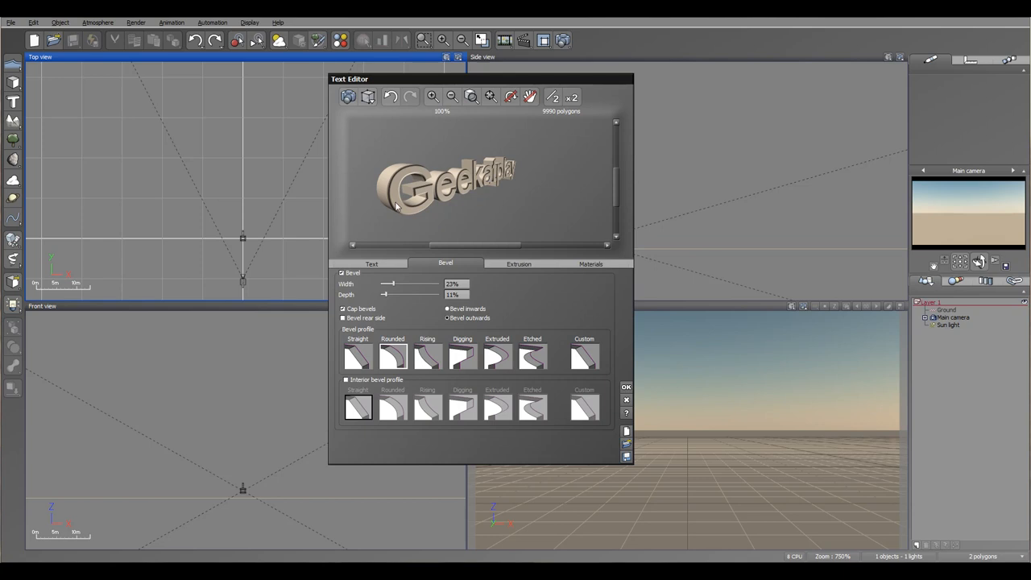
pyautogui.moveTo(496, 218)
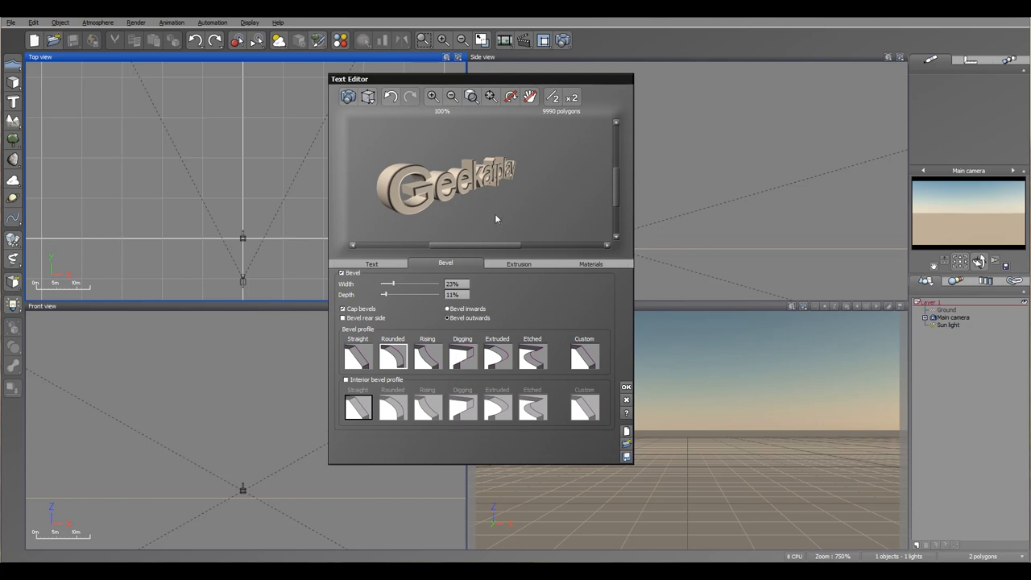
pyautogui.click(518, 263)
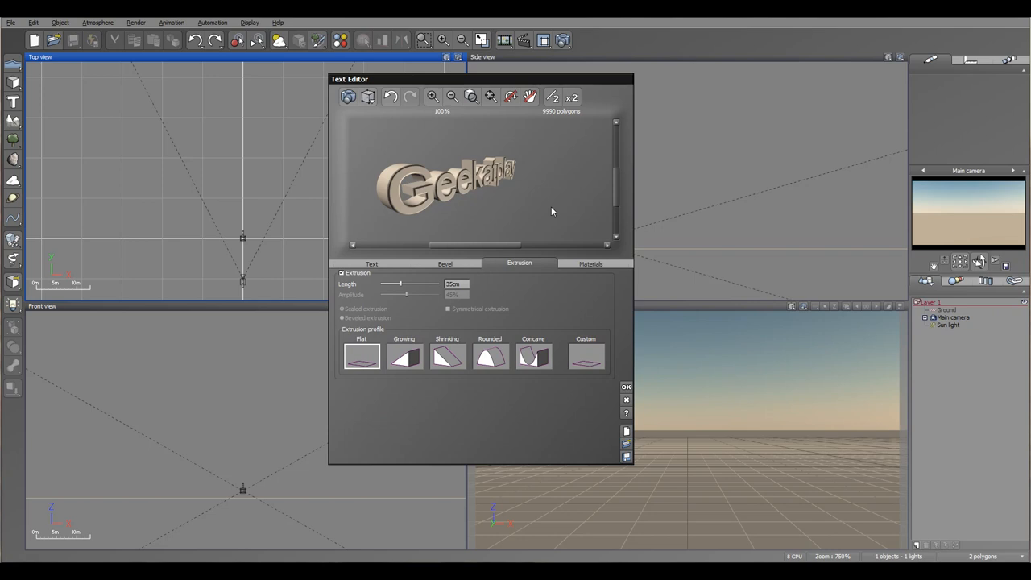
# Step: Extrude the text 35 cm with a rounded, beveled profile at 45% amplitude
pyautogui.moveTo(394, 284); pyautogui.dragTo(417, 283)
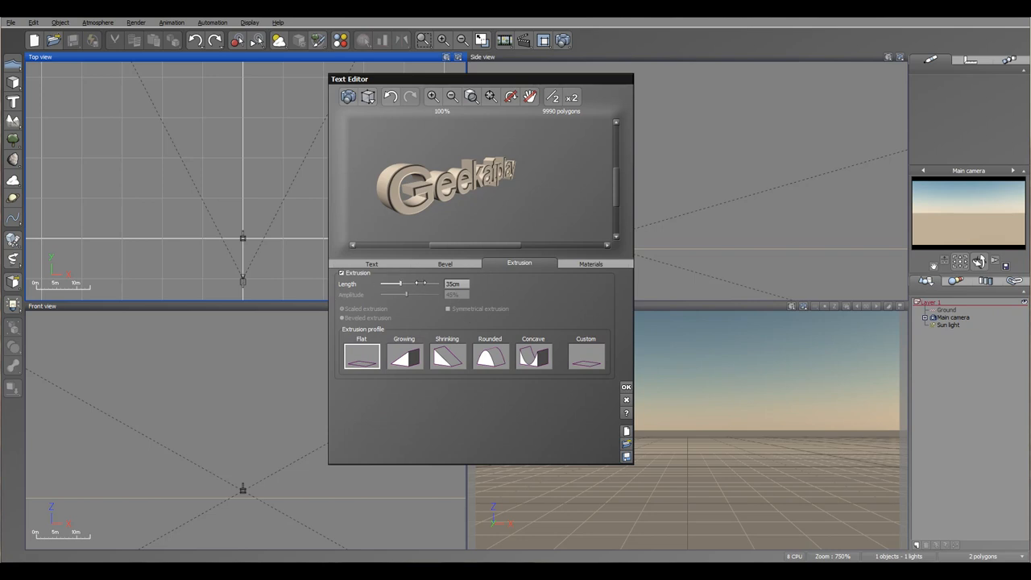
pyautogui.click(404, 357)
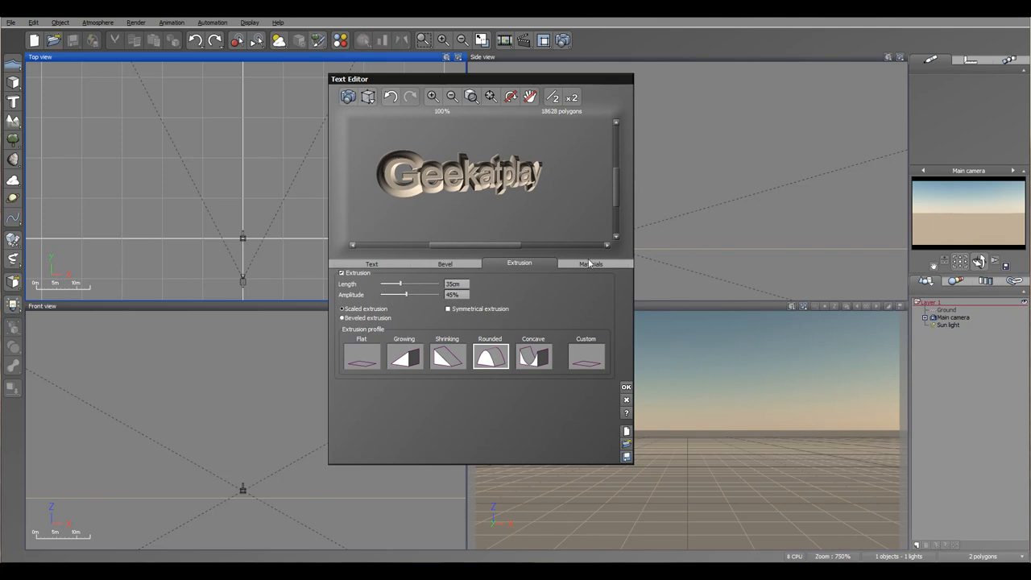
pyautogui.click(592, 264)
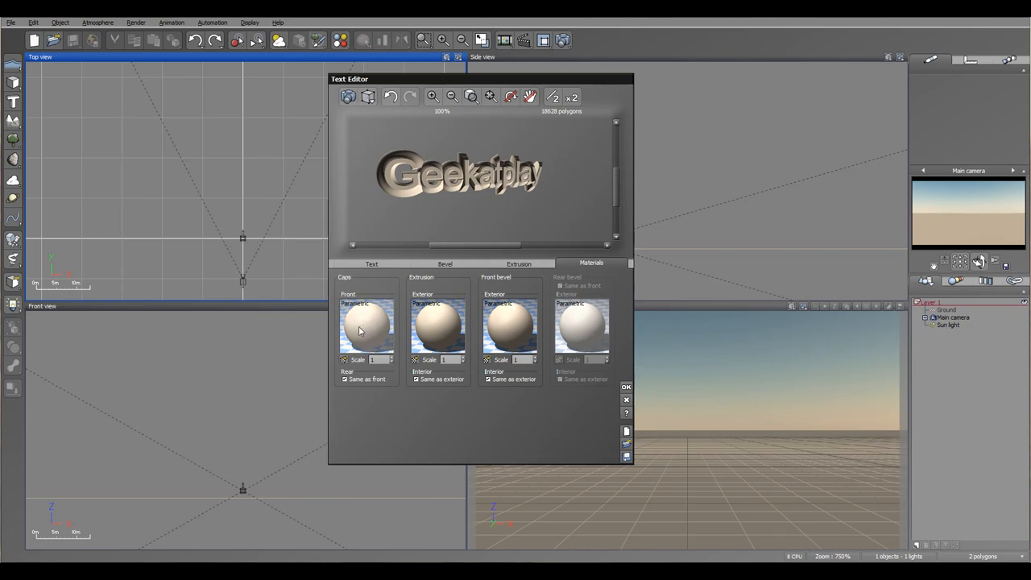
pyautogui.moveTo(360, 332)
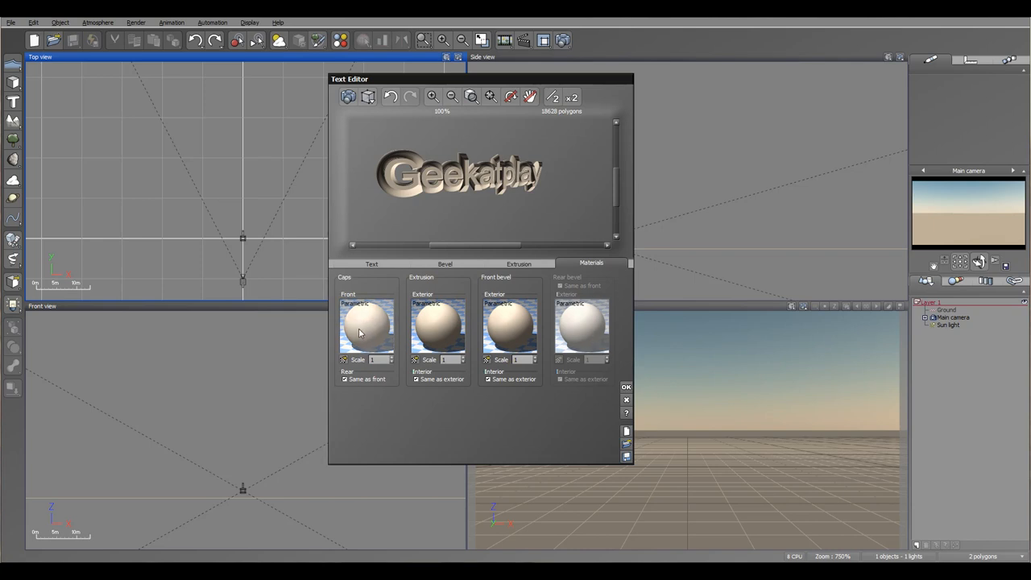
# Step: Apply Red plastic from the Basic collection to the front caps, scale 0.1
pyautogui.doubleClick(367, 326)
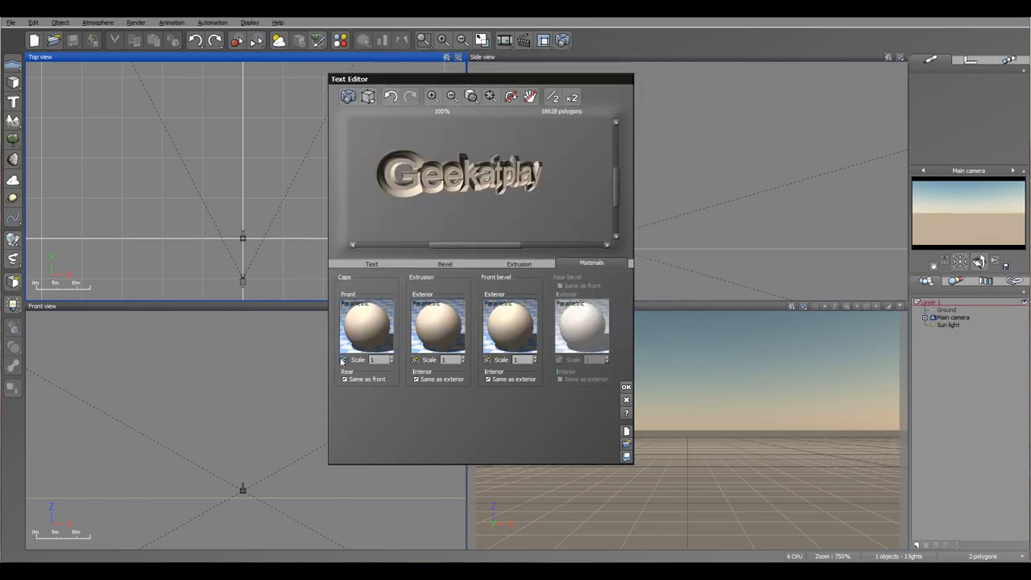
pyautogui.click(366, 326)
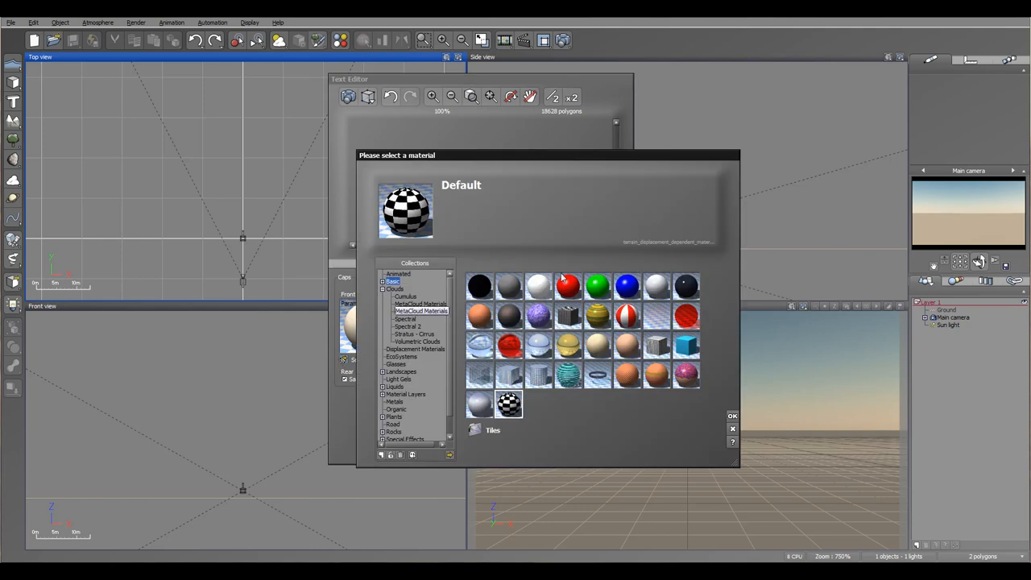
pyautogui.click(567, 285)
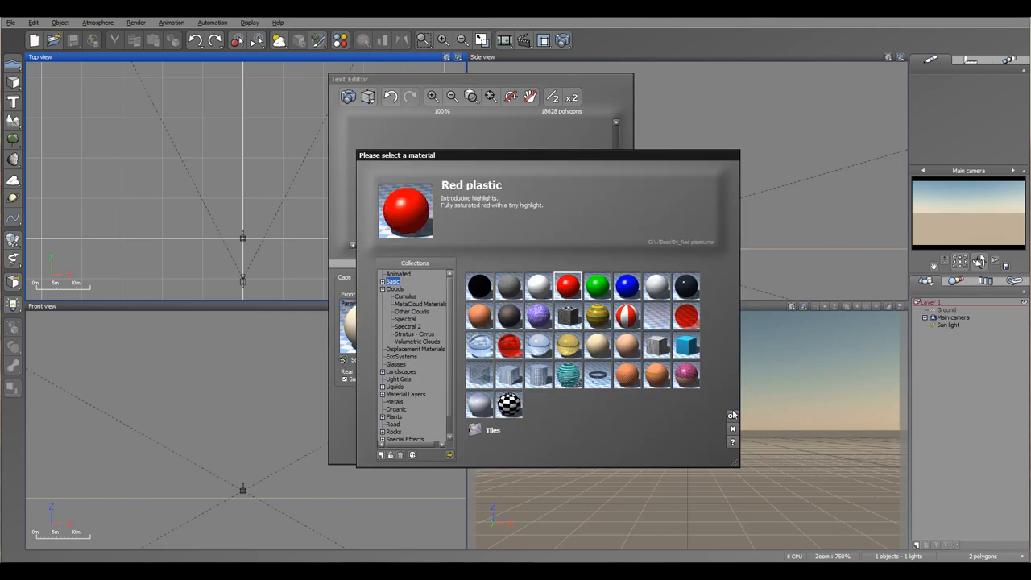
pyautogui.click(731, 415)
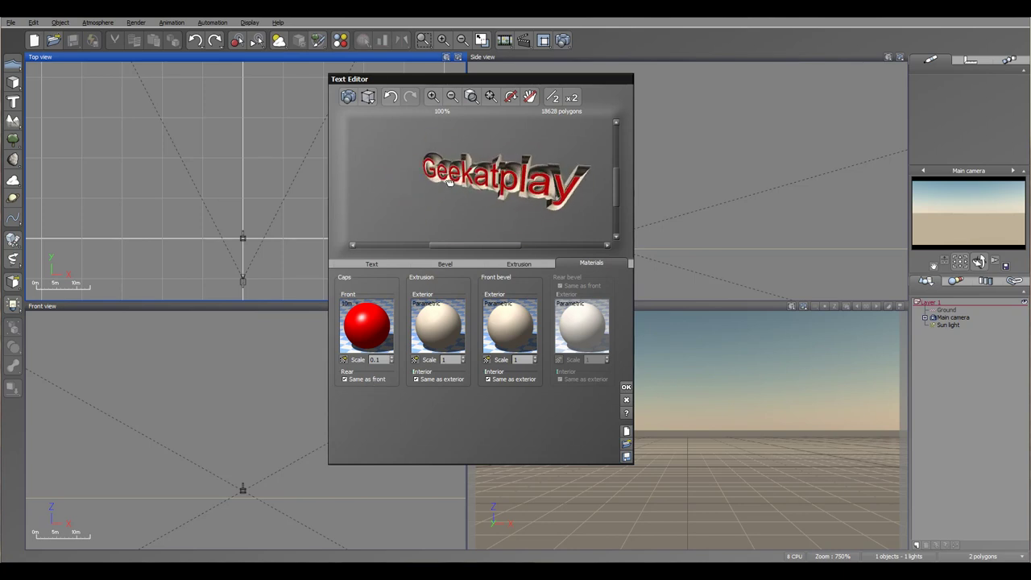
# Step: Untick rear 'Same as front' and interior 'Same as exterior', then place the text in the scene
pyautogui.click(345, 379)
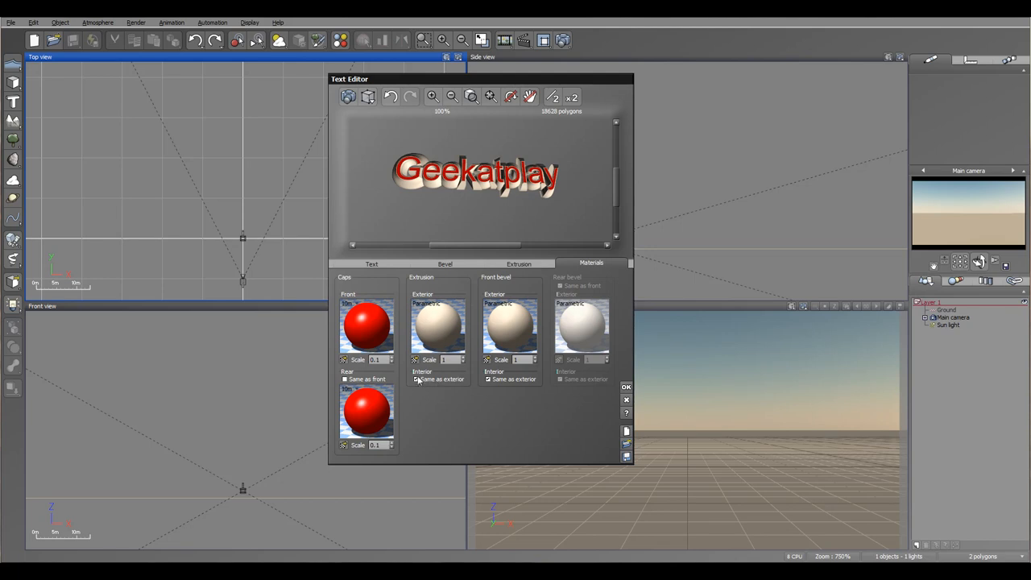
pyautogui.click(416, 379)
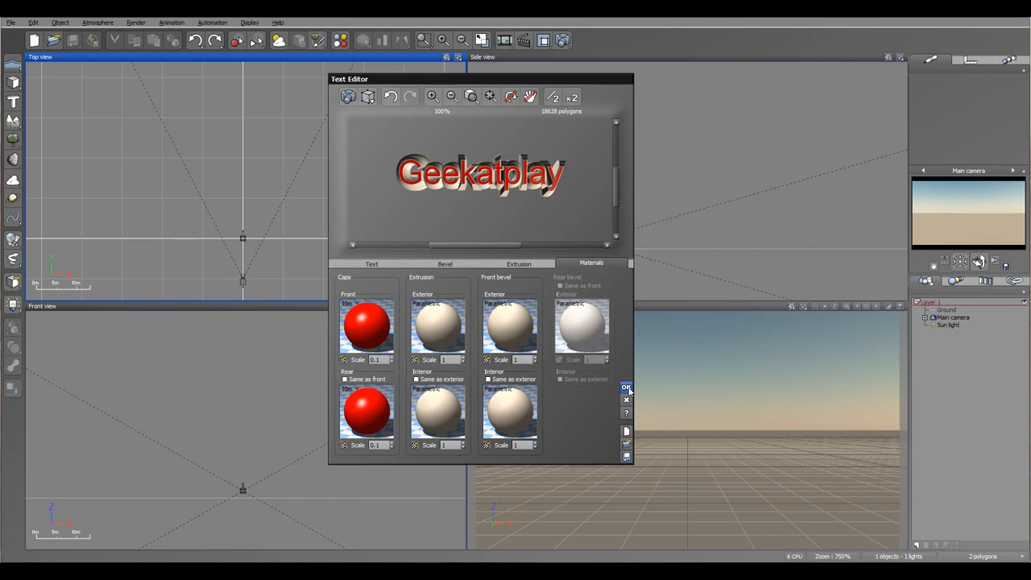
pyautogui.click(626, 387)
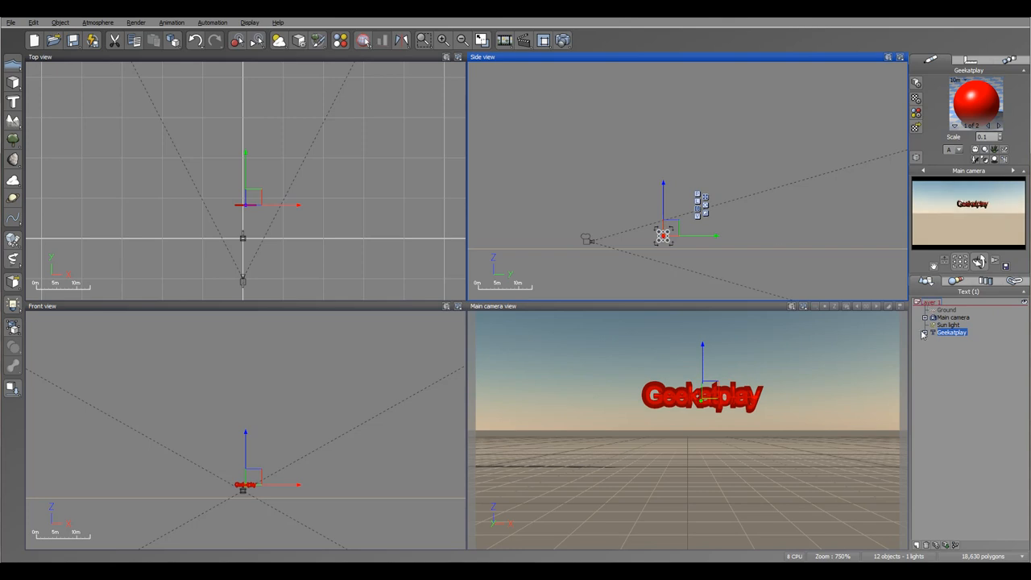
pyautogui.click(925, 333)
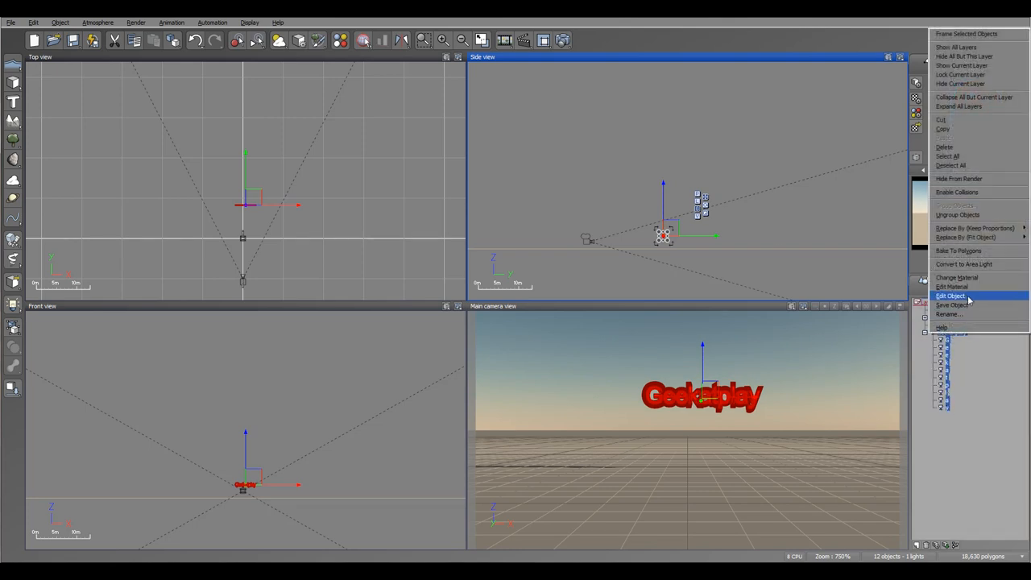
pyautogui.click(950, 296)
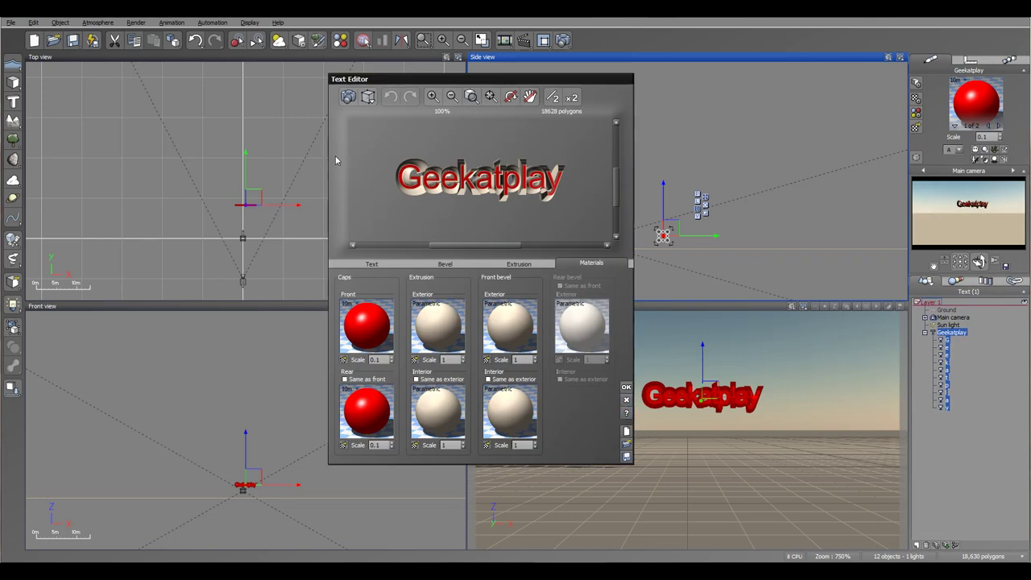
pyautogui.click(626, 387)
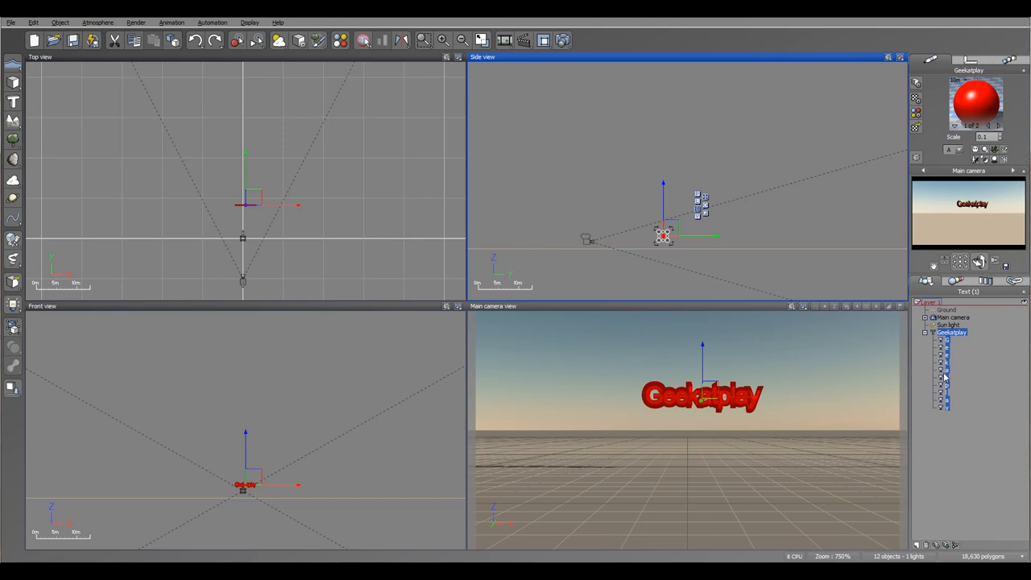
pyautogui.click(947, 360)
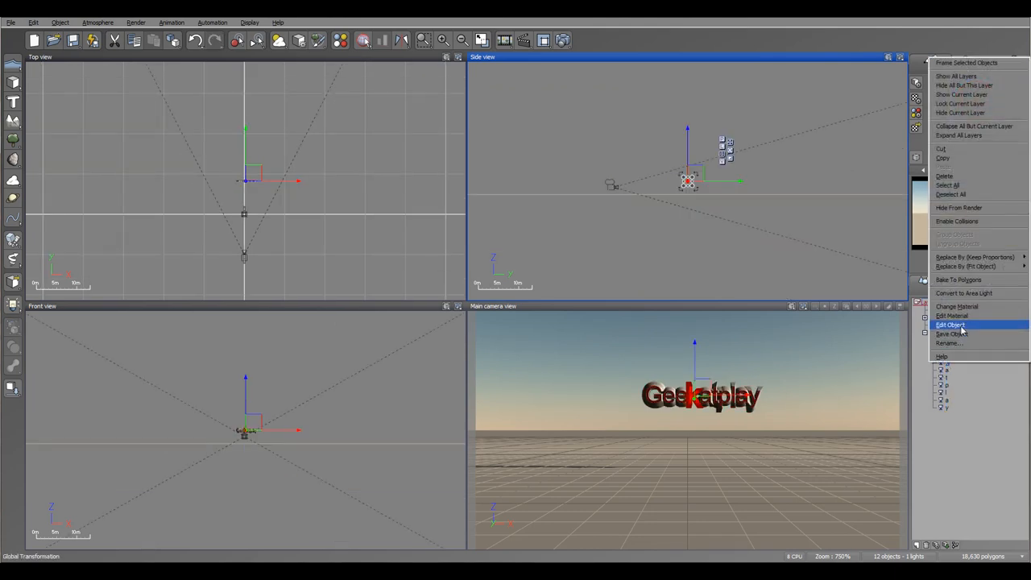
pyautogui.click(950, 324)
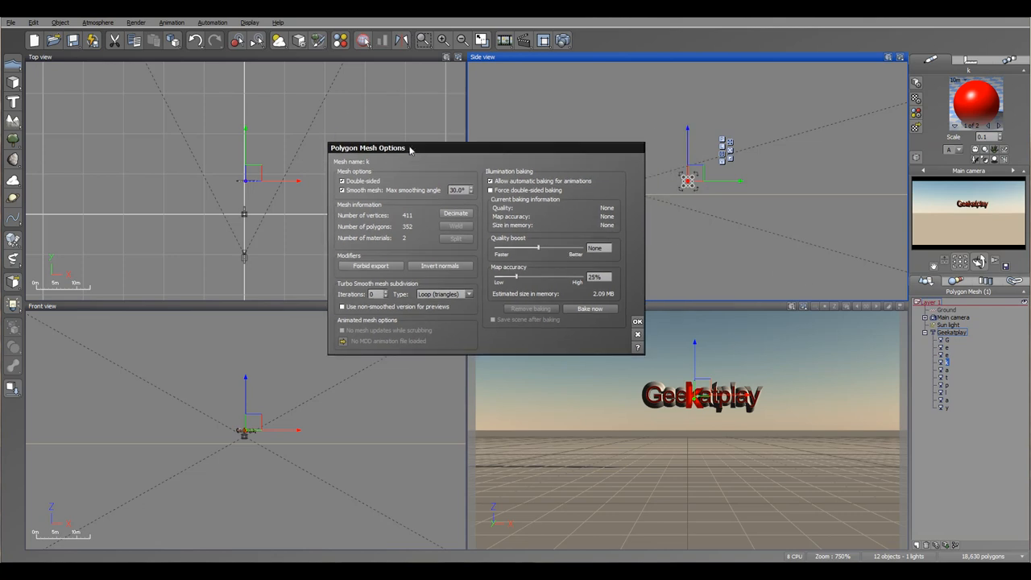
pyautogui.moveTo(331, 170)
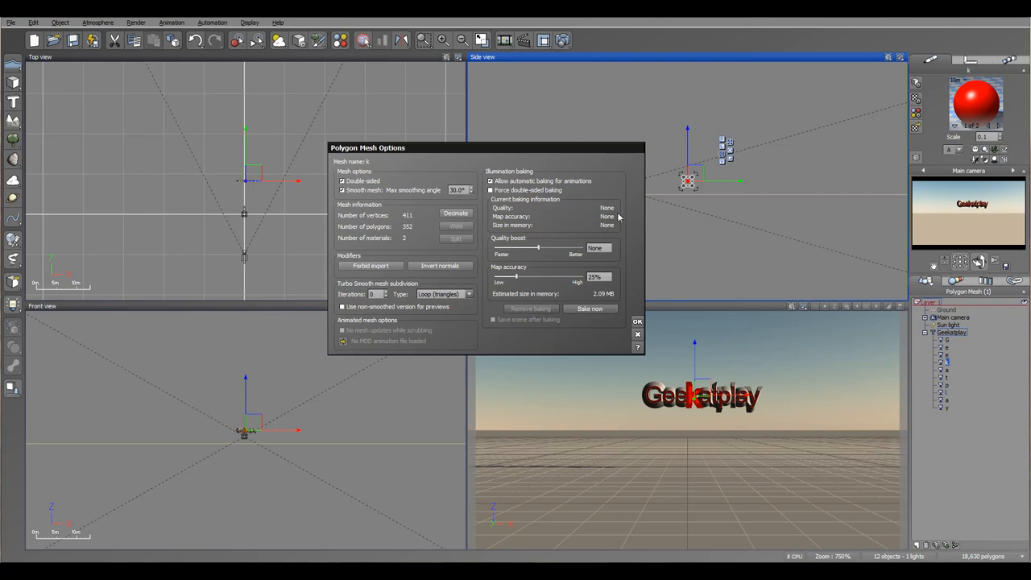
pyautogui.moveTo(458, 252)
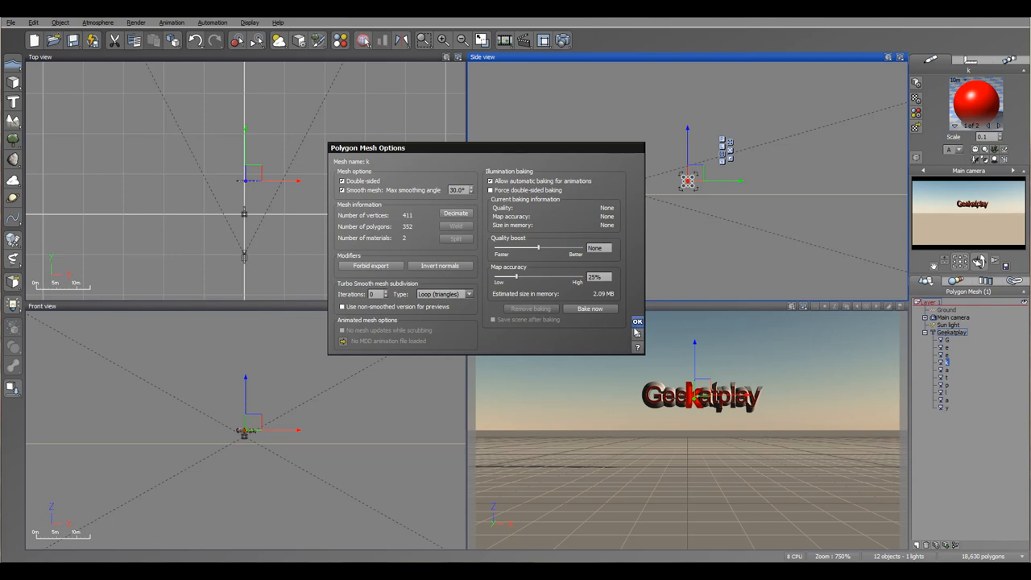
pyautogui.click(636, 322)
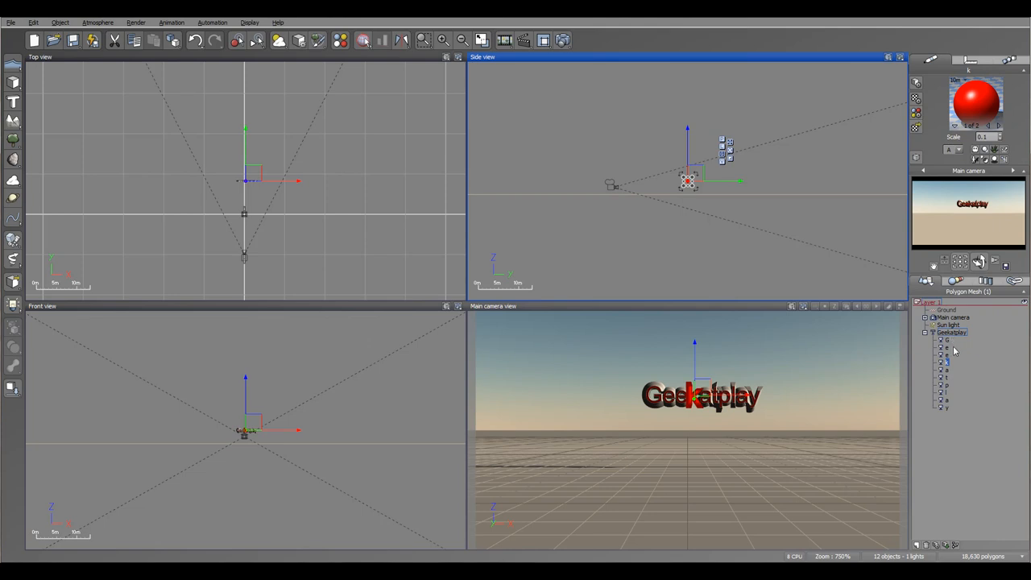
pyautogui.moveTo(931, 337)
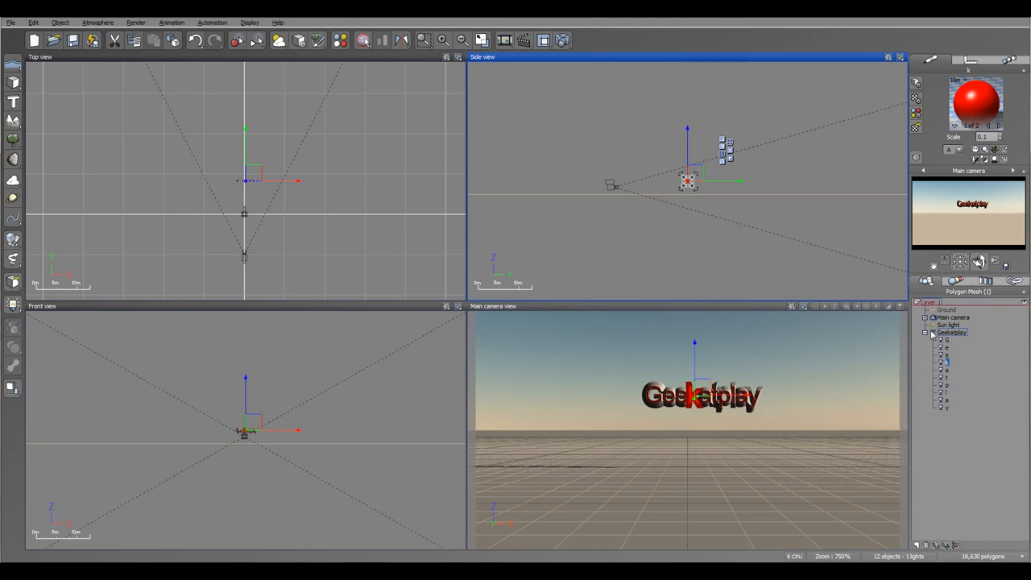
pyautogui.rightClick(951, 333)
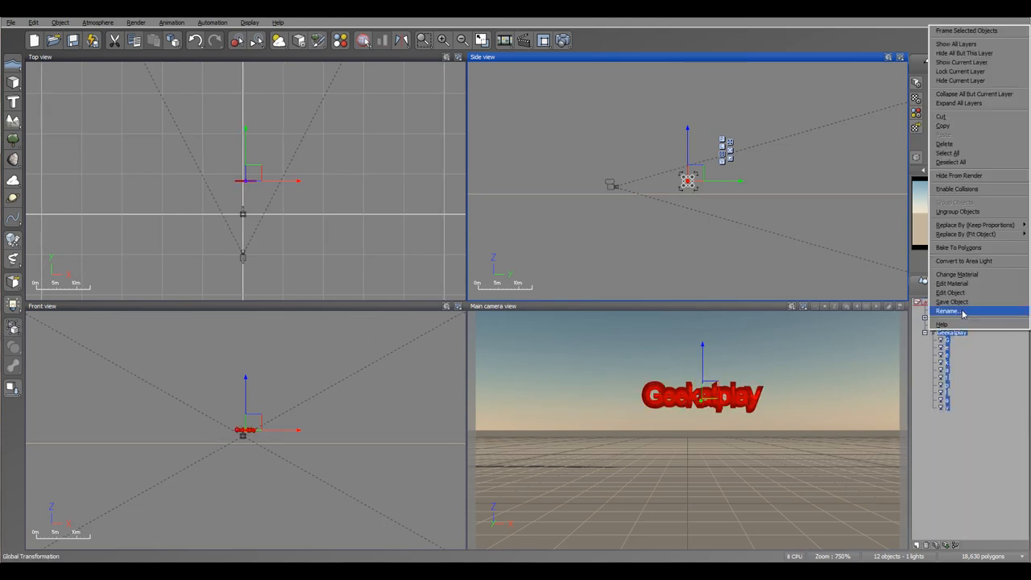
pyautogui.click(951, 293)
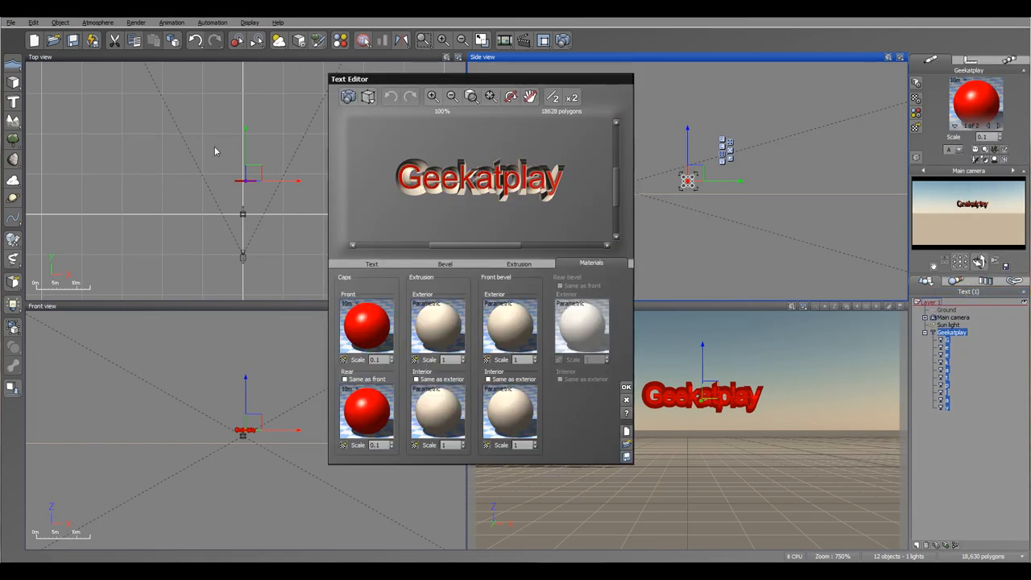
pyautogui.click(625, 387)
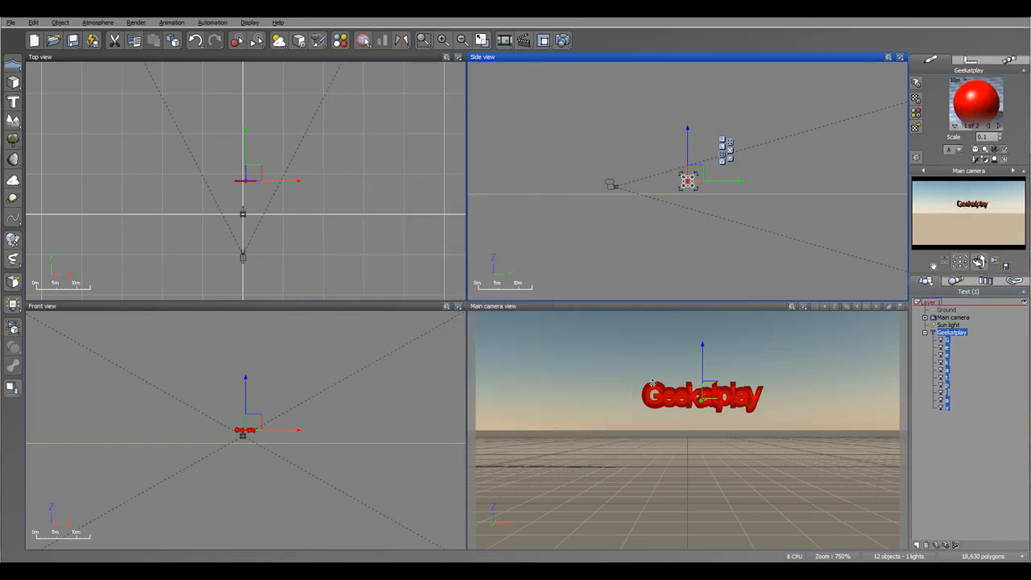